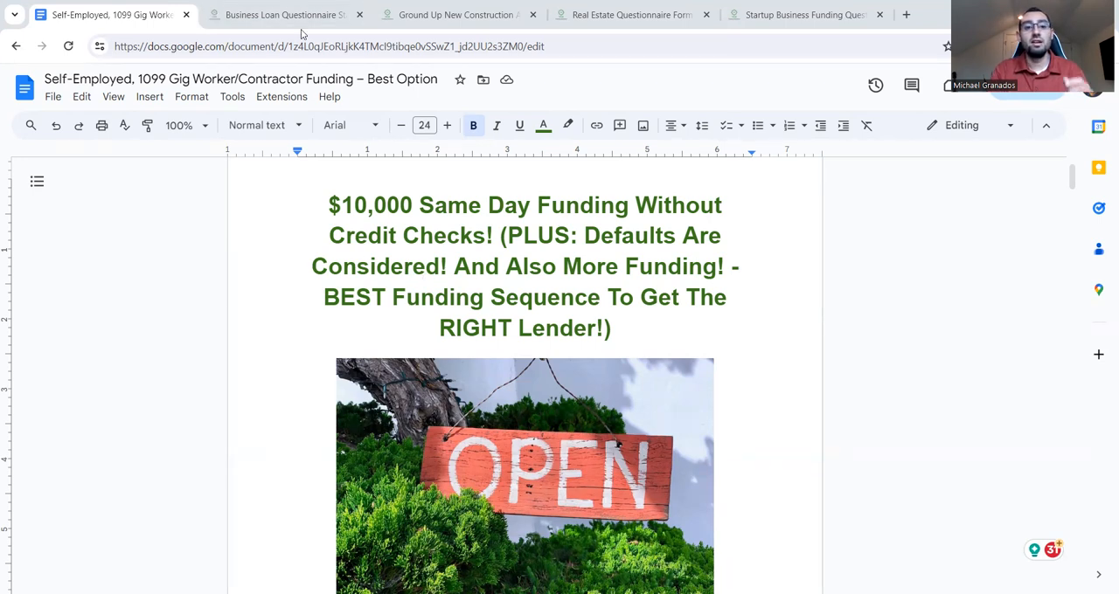
Review the questionnaire start page's three funding steps and funded-company examples, then return to the top.
click(279, 14)
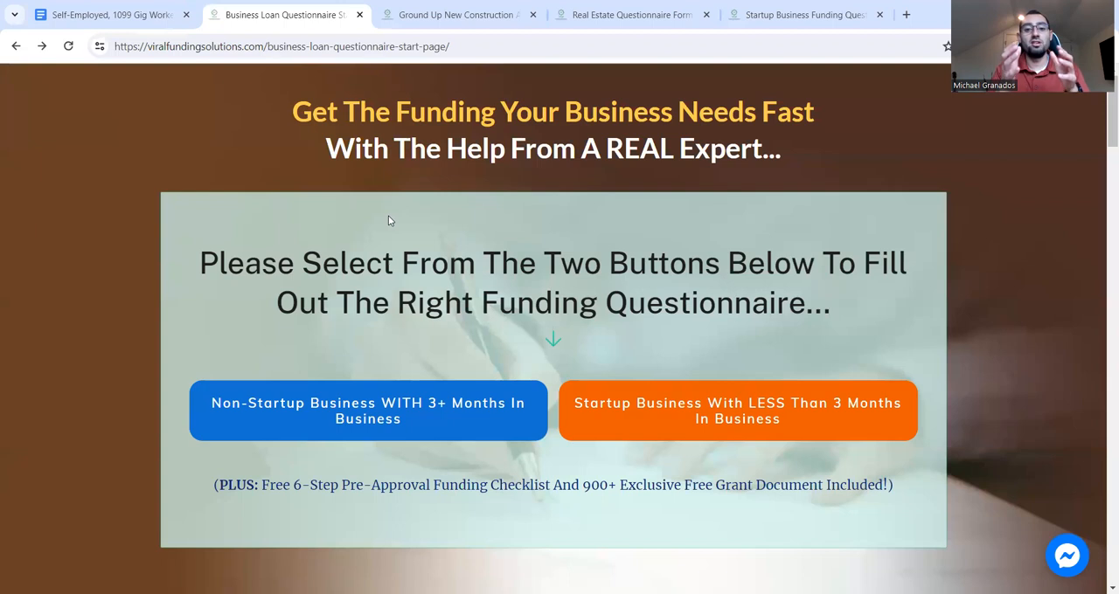
mouse_move(569, 402)
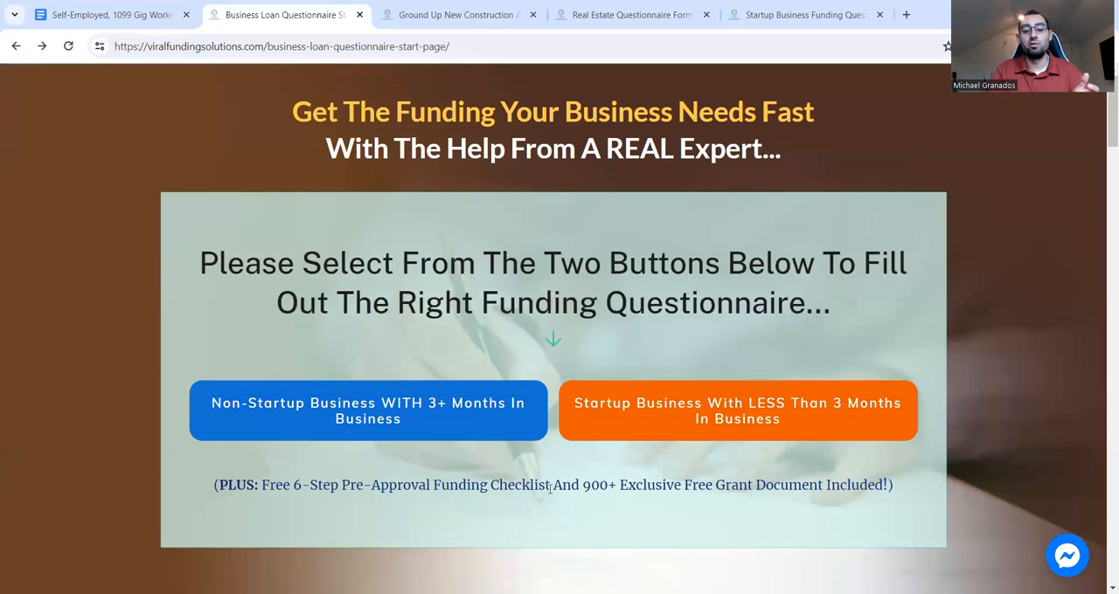
drag(571, 486, 848, 486)
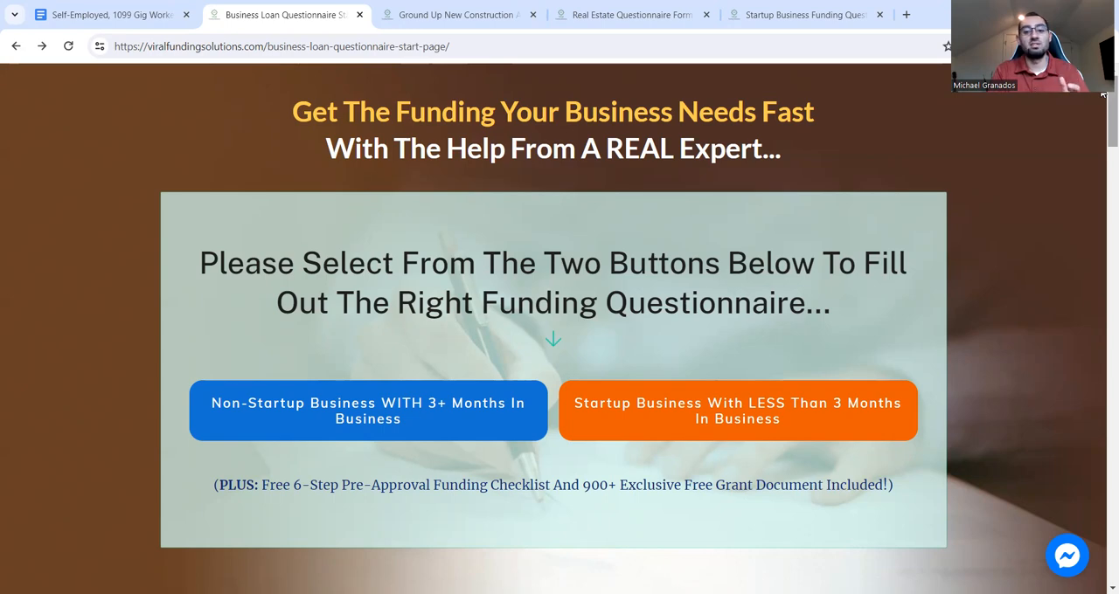
scroll(down, 3)
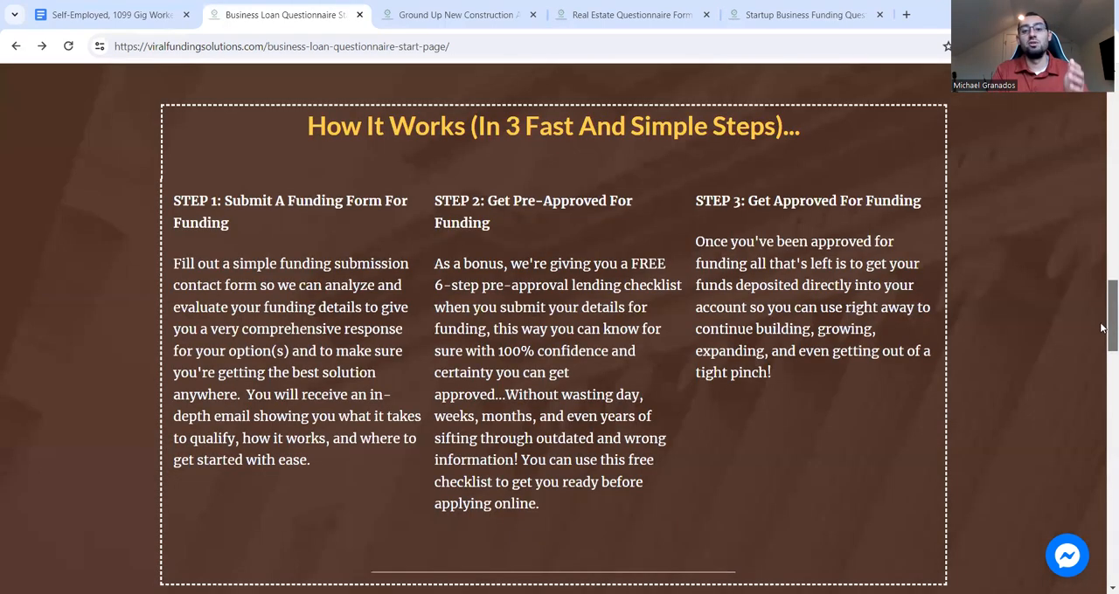
scroll(down, 3)
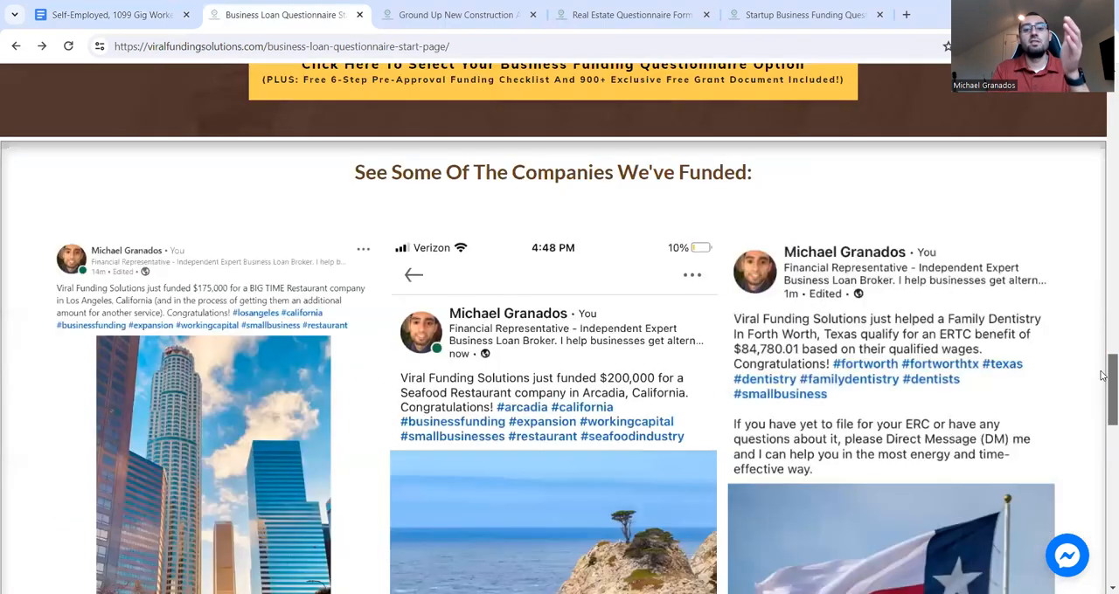
scroll(down, 3)
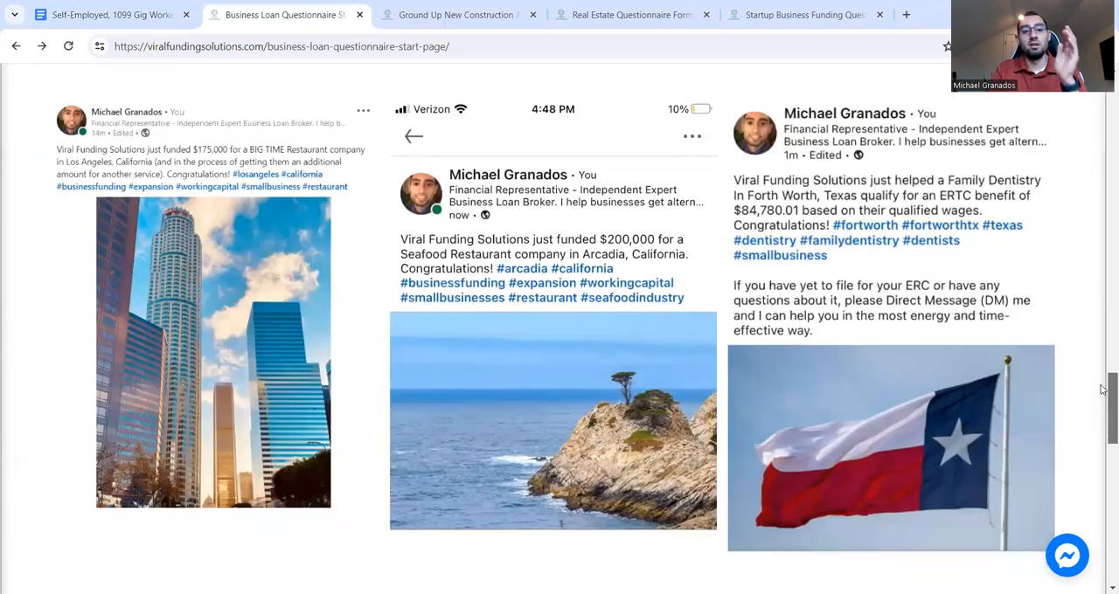
scroll(down, 3)
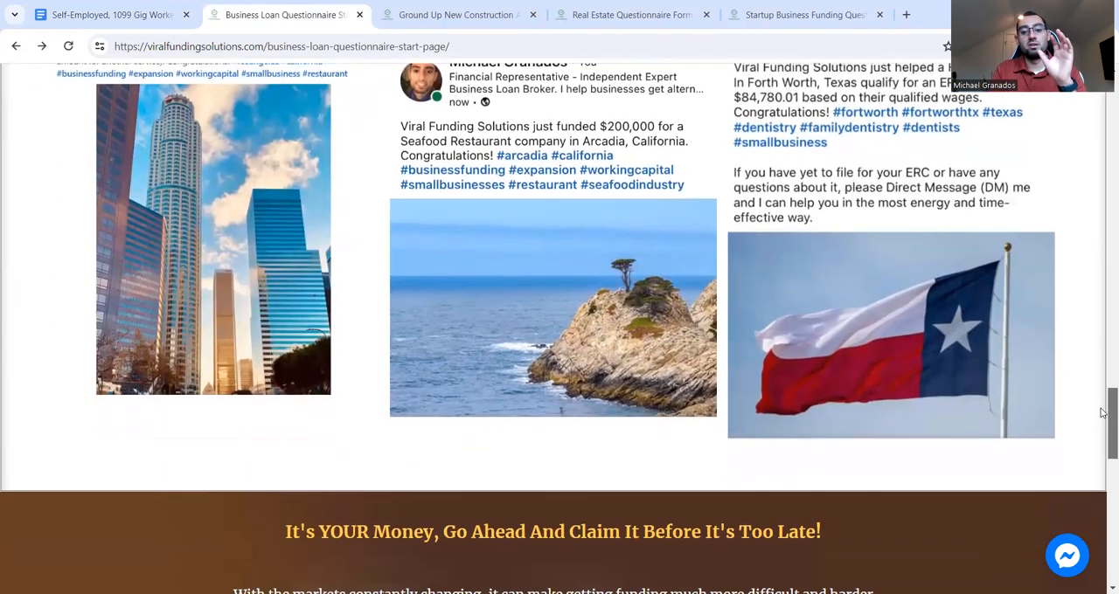
scroll(down, 3)
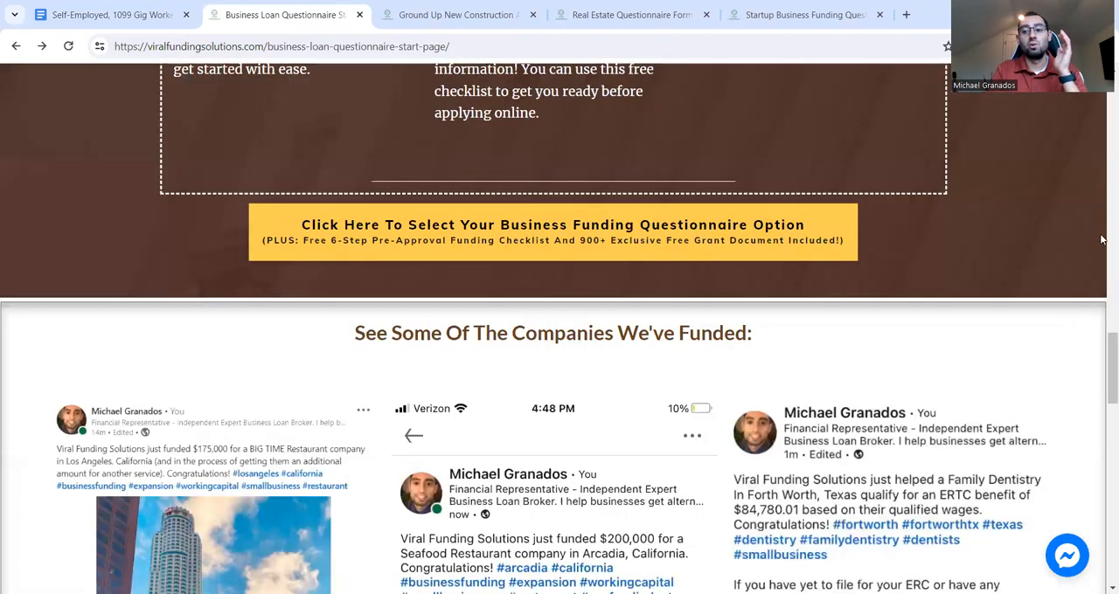
scroll(up, 3)
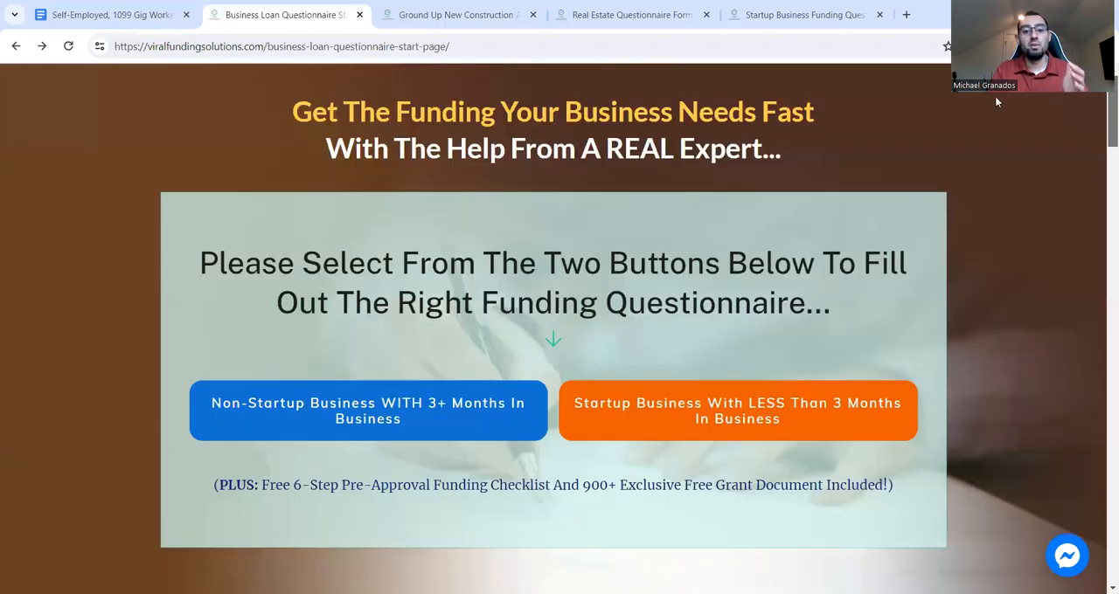
Open the 'Non-Startup Business WITH 3+ Months In Business' loan form and view its contact and credit-score fields.
click(367, 410)
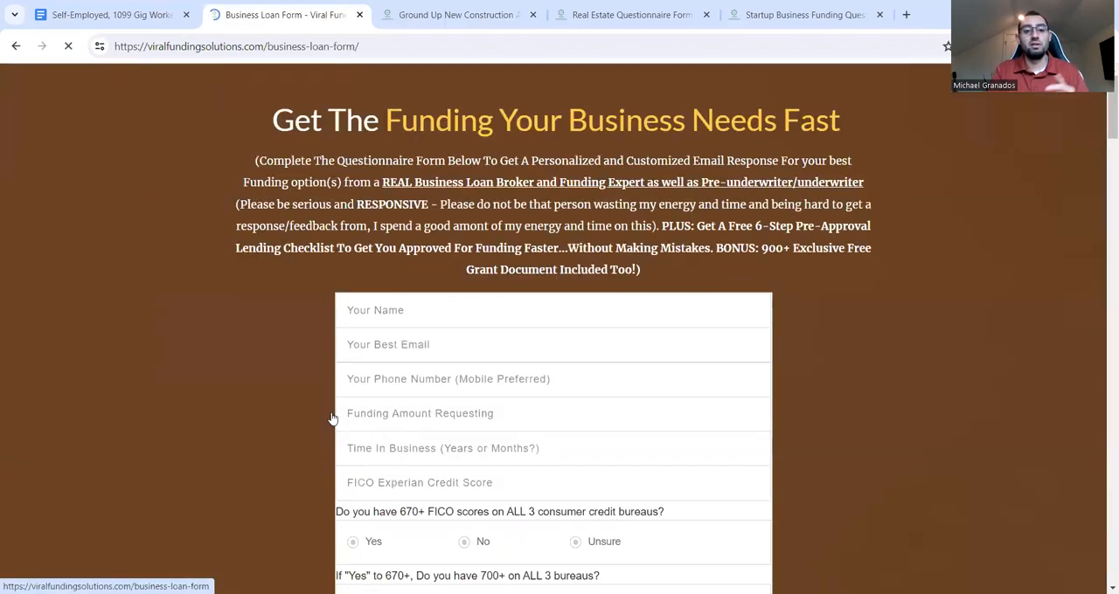
scroll(down, 3)
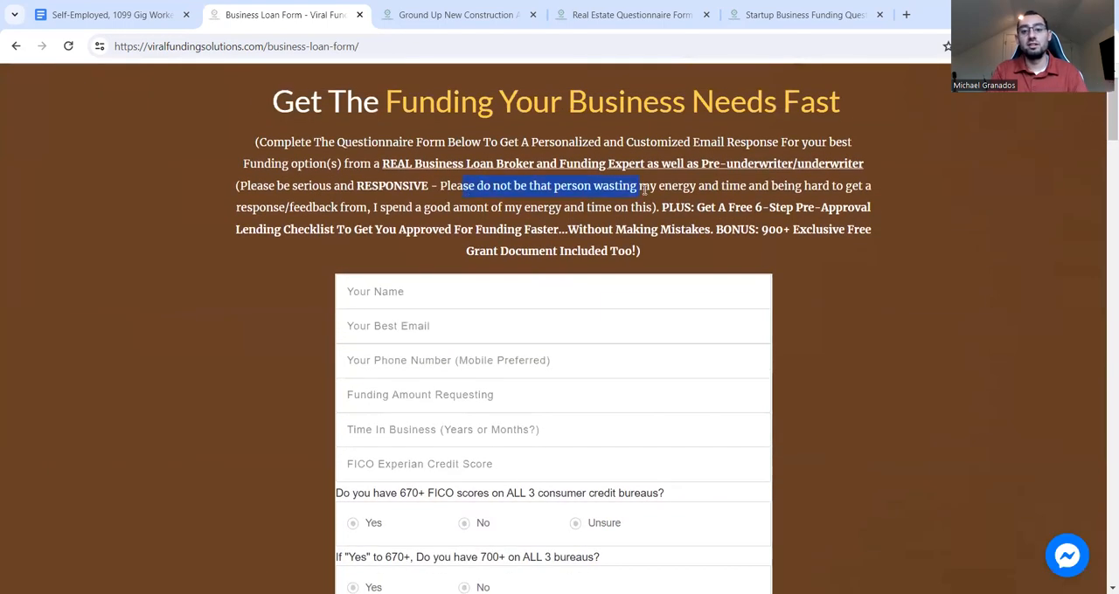
click(549, 186)
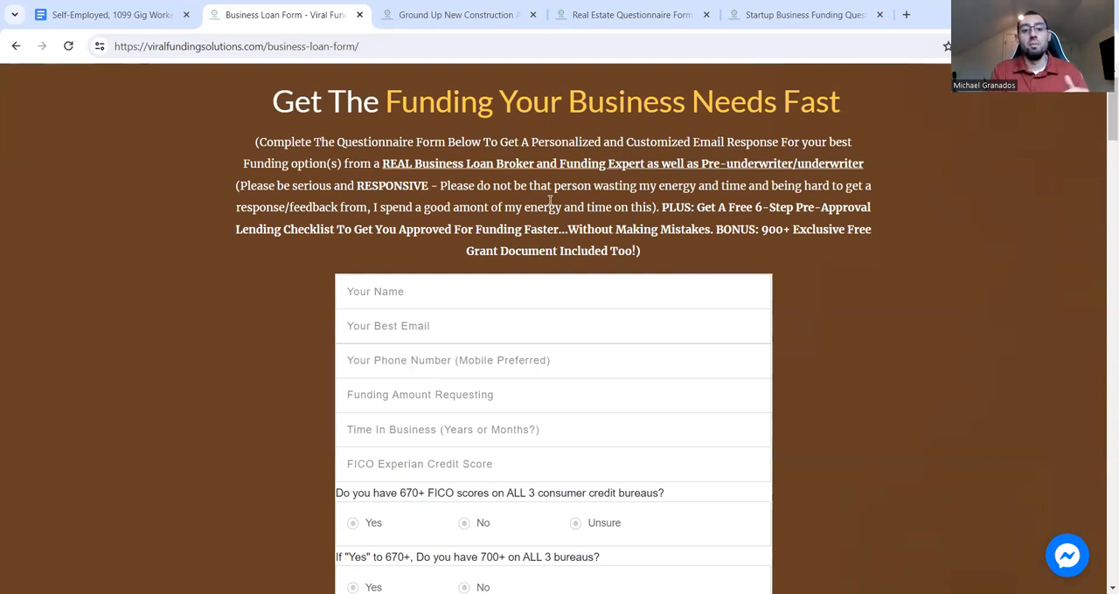
scroll(down, 3)
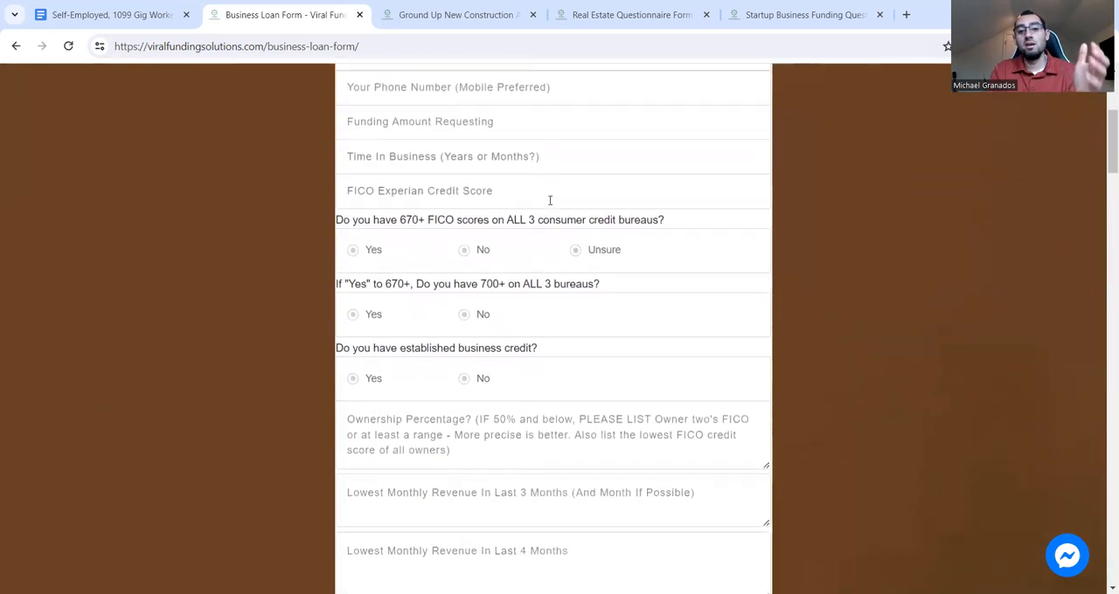
scroll(down, 3)
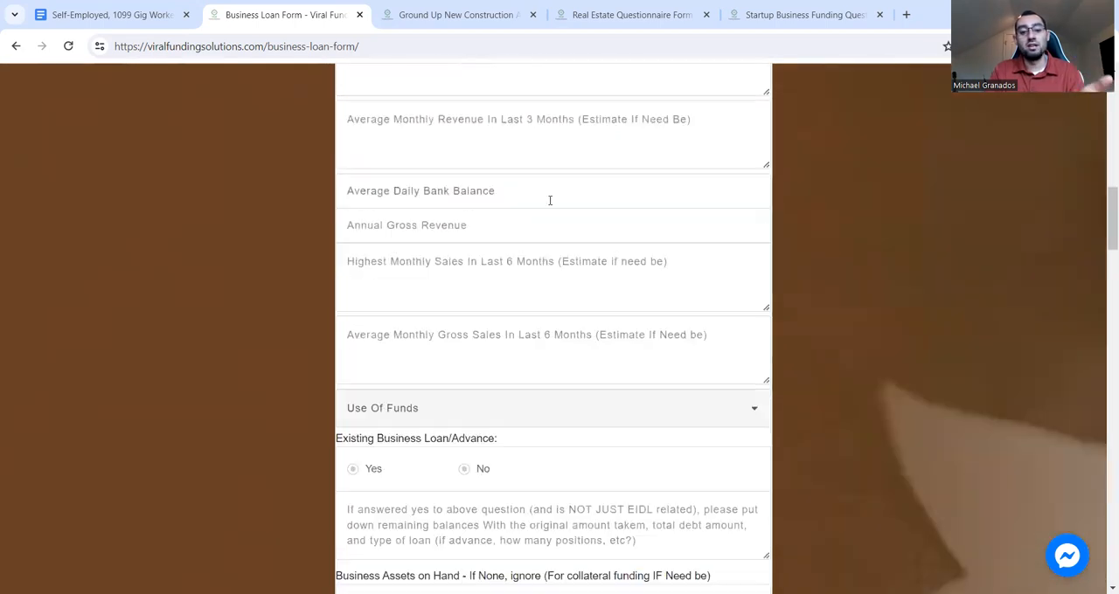
scroll(down, 3)
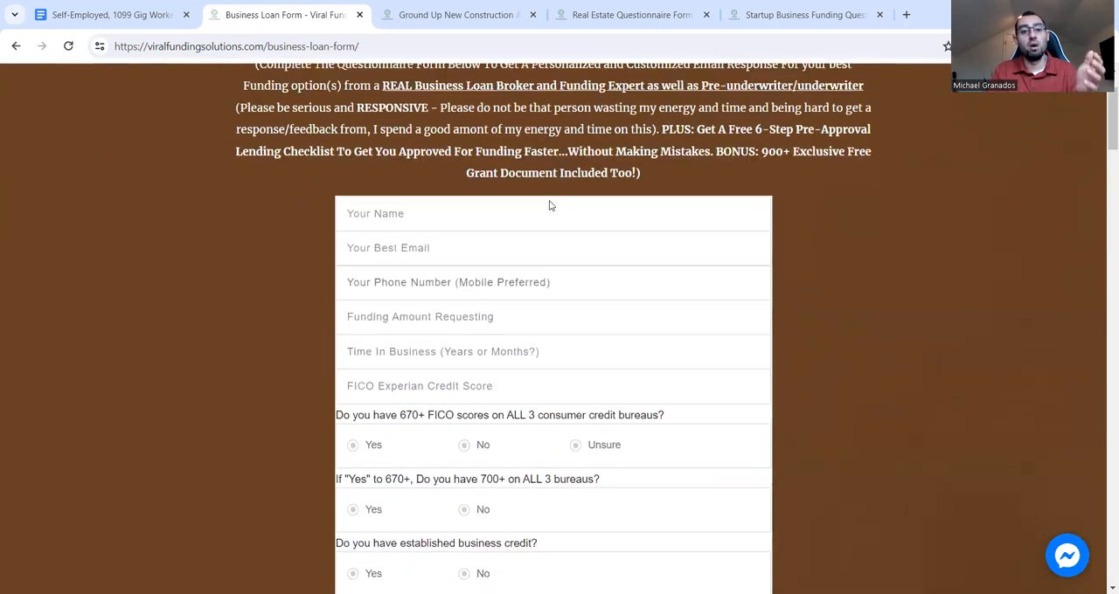
scroll(down, 3)
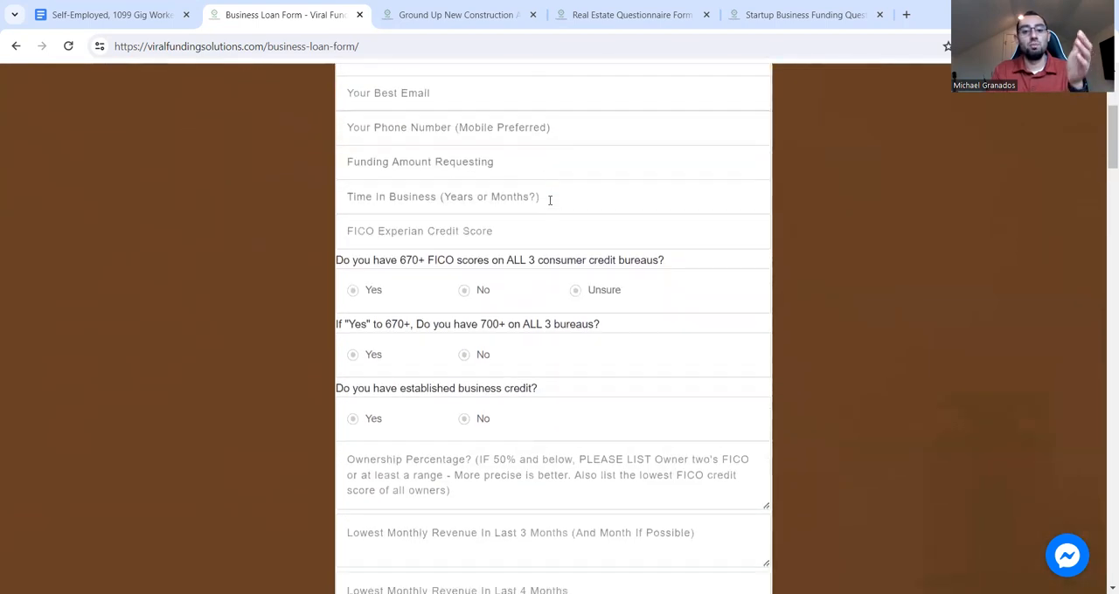
scroll(down, 3)
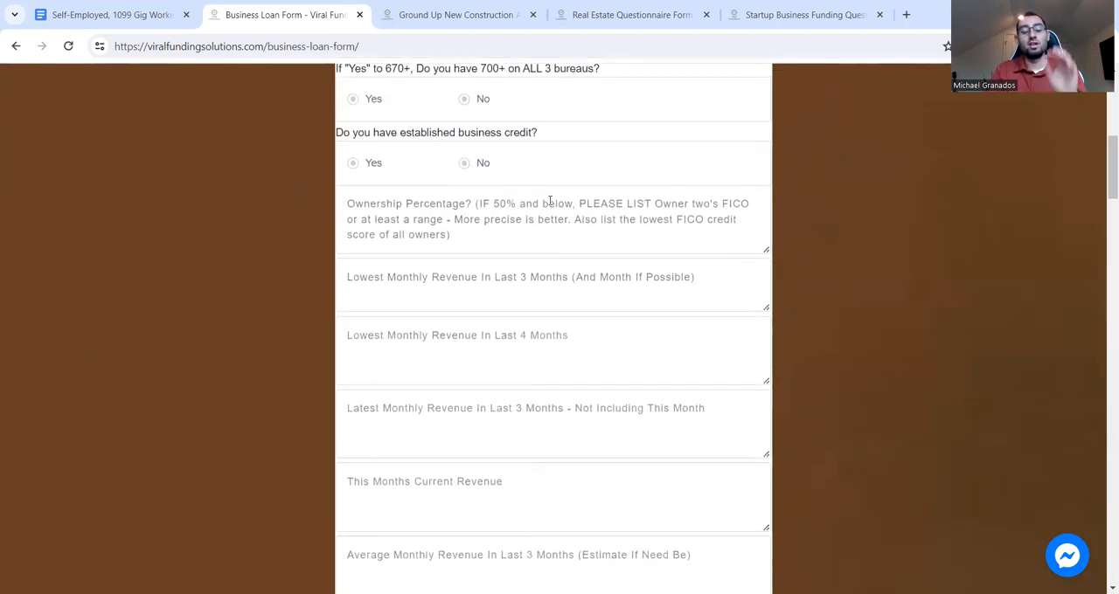
scroll(down, 3)
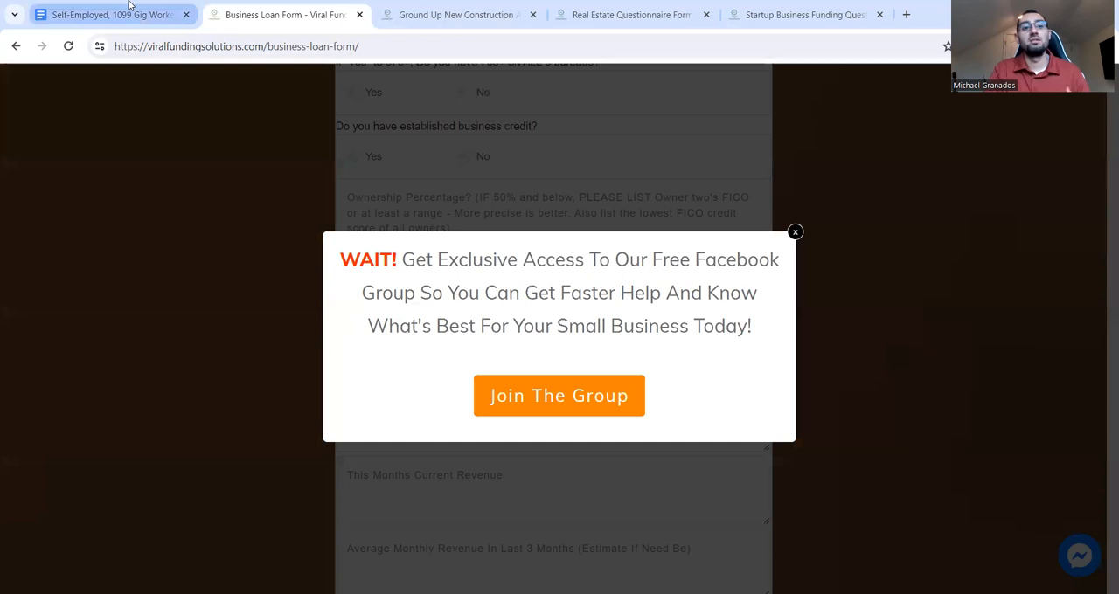
Switch back to the gig worker funding document showing its headline and OPEN sign image.
click(105, 14)
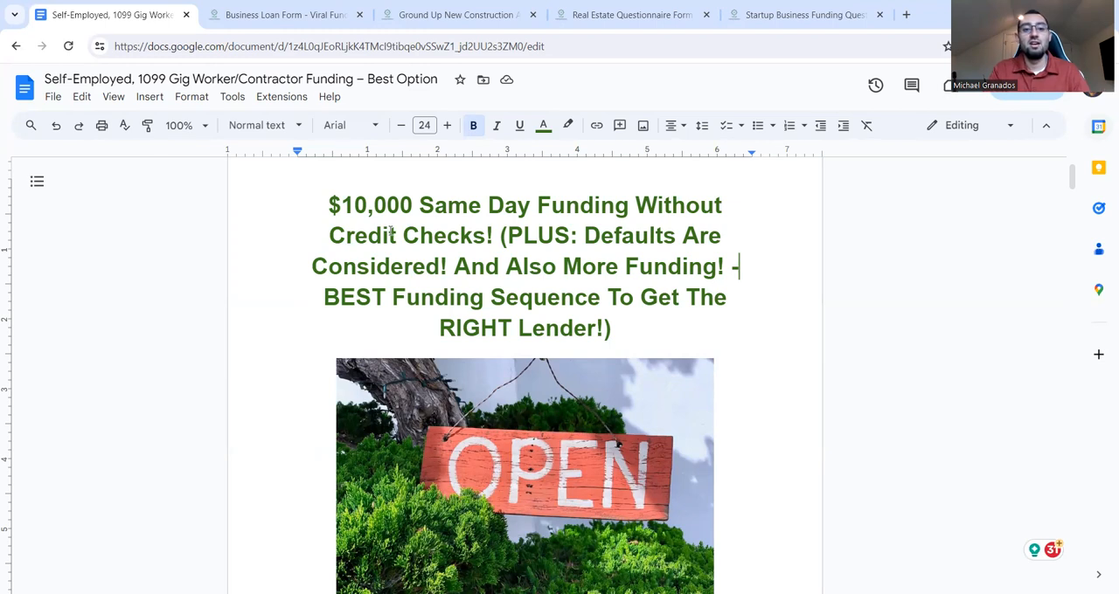
scroll(down, 3)
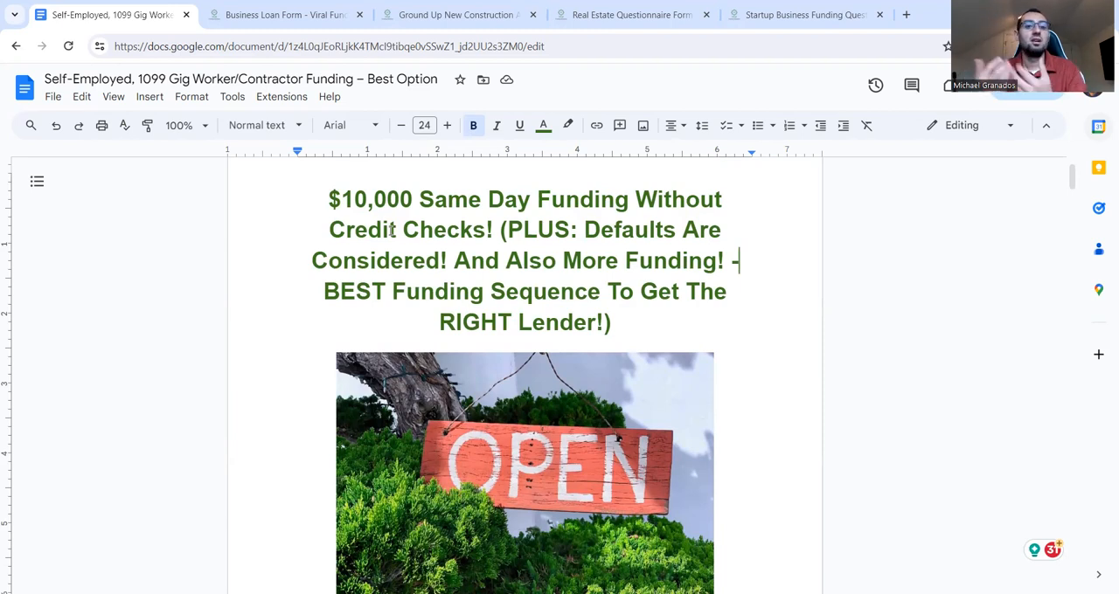
Scroll past the application note to the product description and the 'Here are more details' list.
scroll(down, 3)
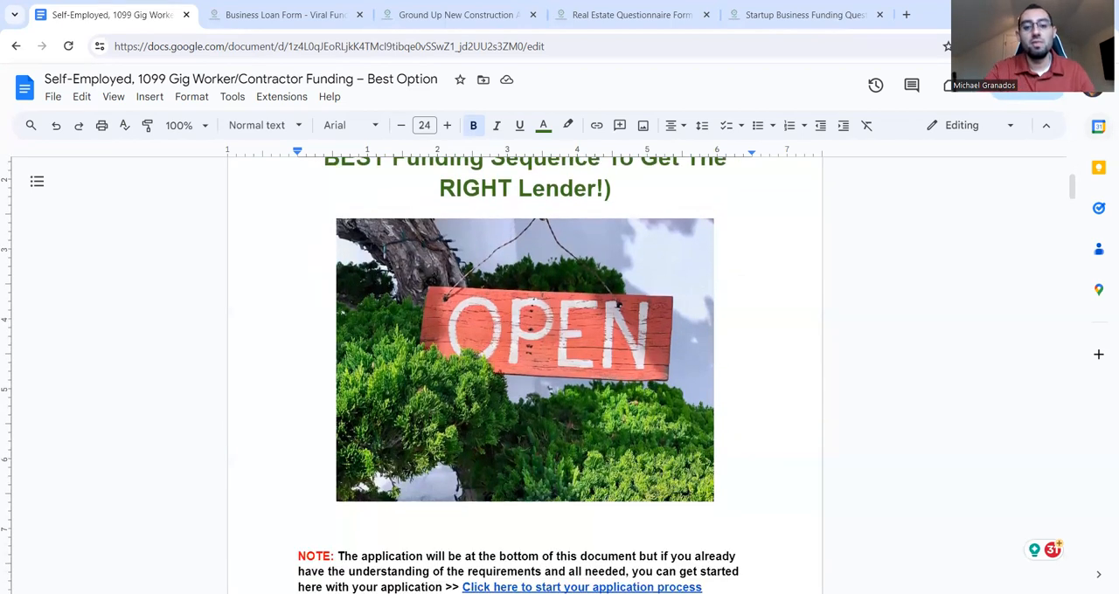
scroll(down, 3)
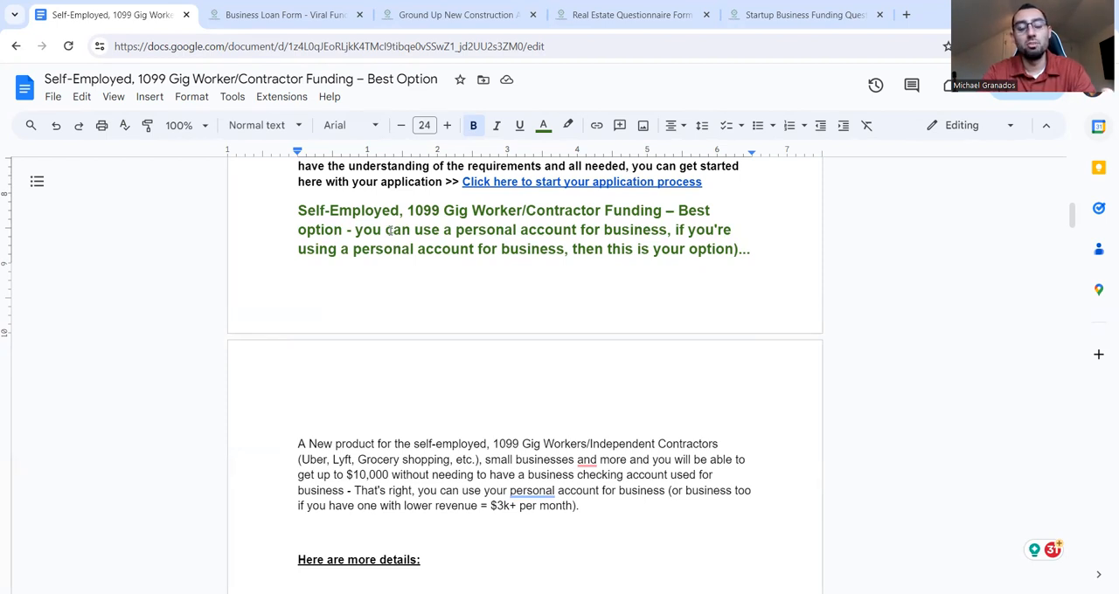
scroll(down, 3)
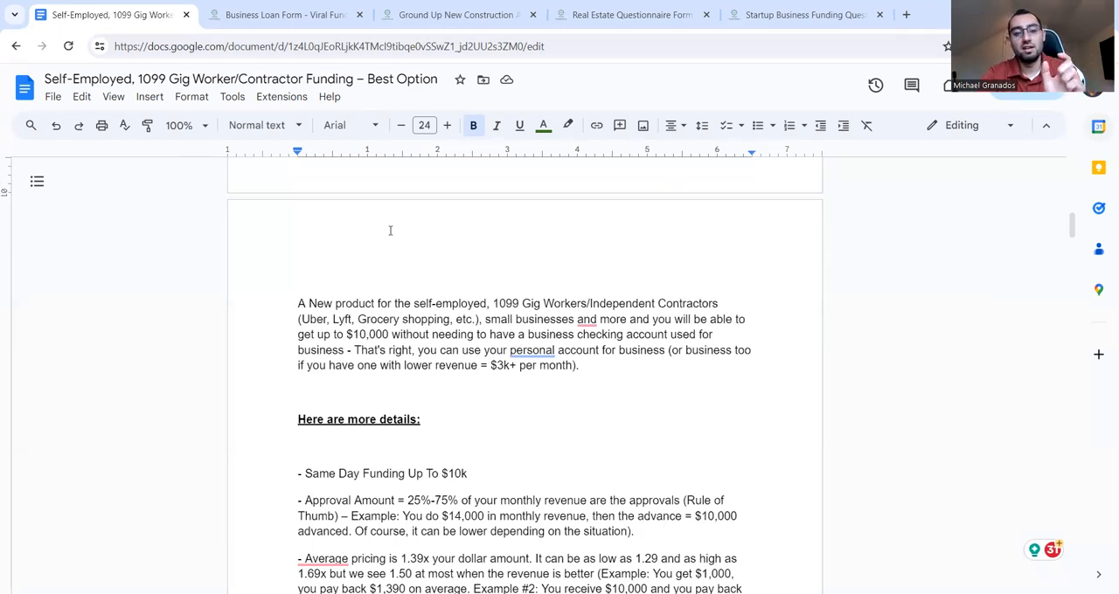
scroll(down, 3)
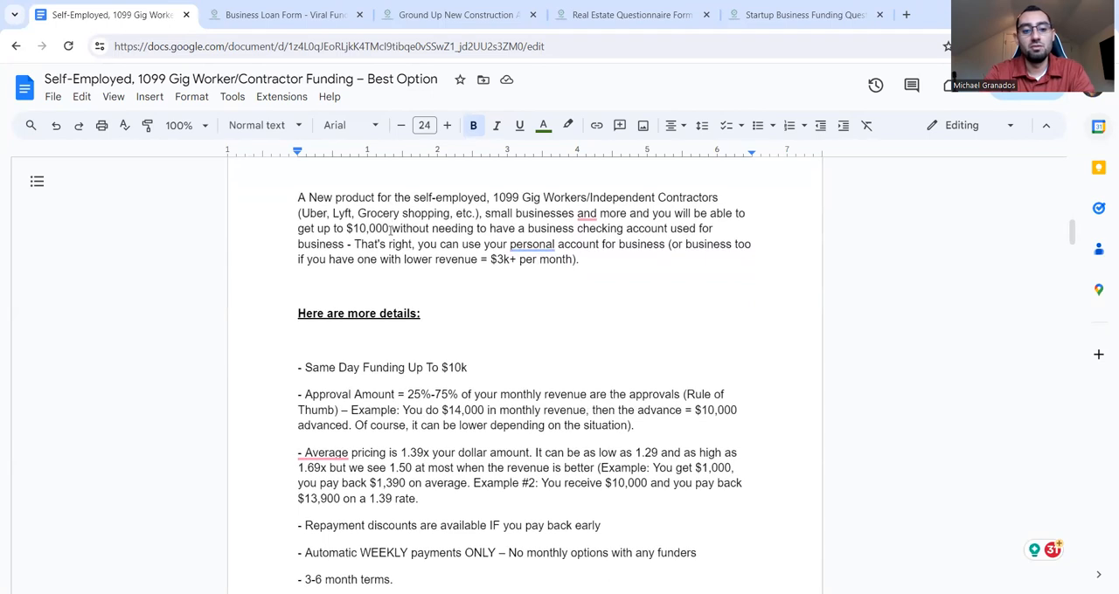
Reveal the repayment discounts, weekly payments, 3–6 month terms, renewals and personal checking account points.
scroll(down, 3)
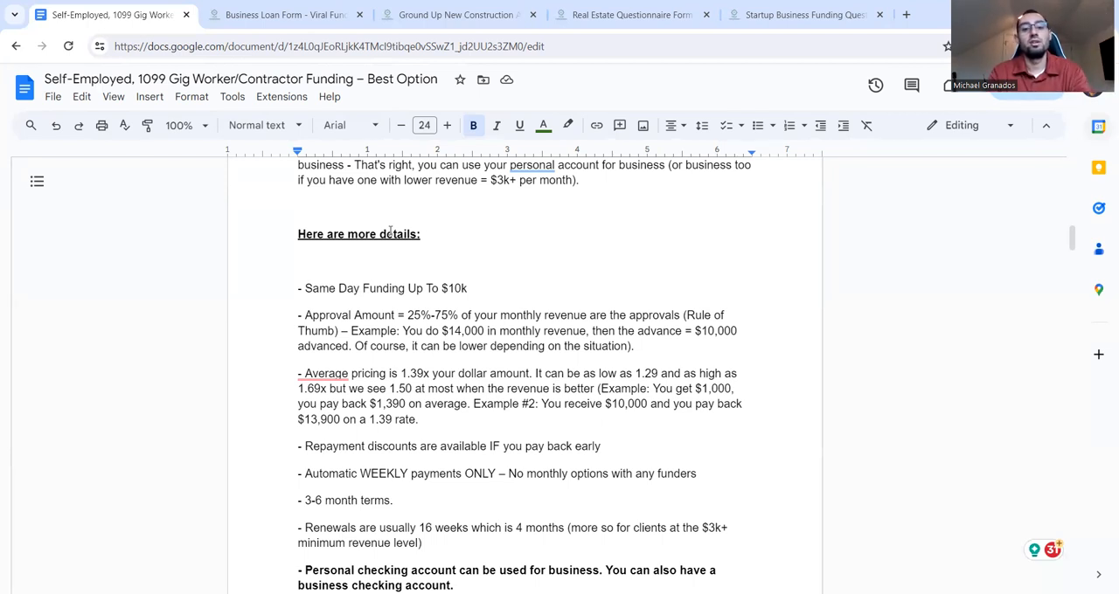
Show the online banking, no FICO check and California/New York exclusion points, placing the cursor in the list.
scroll(down, 3)
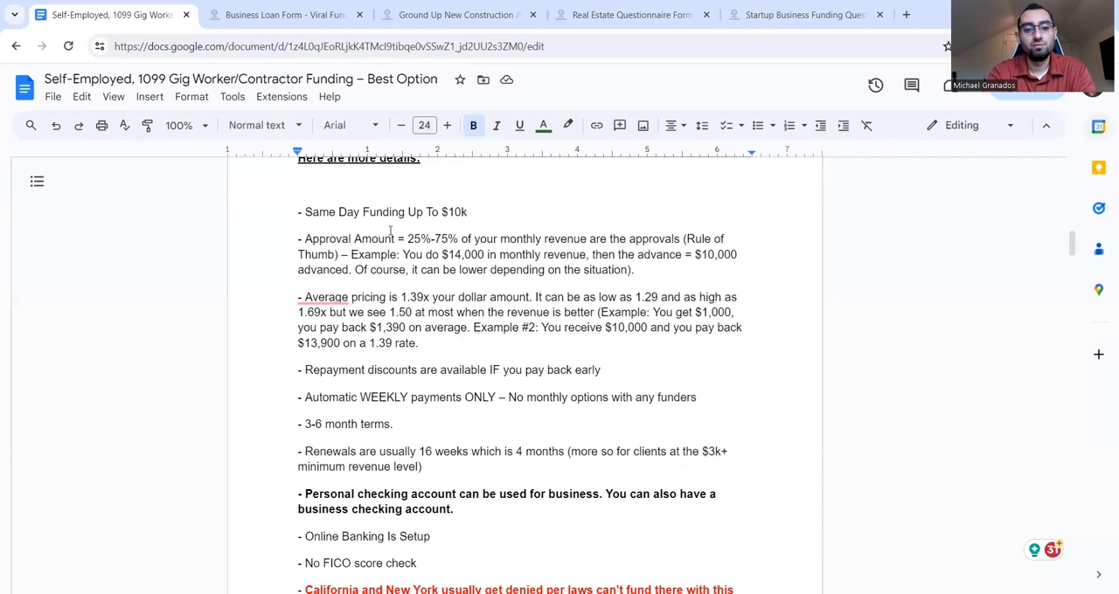
scroll(down, 3)
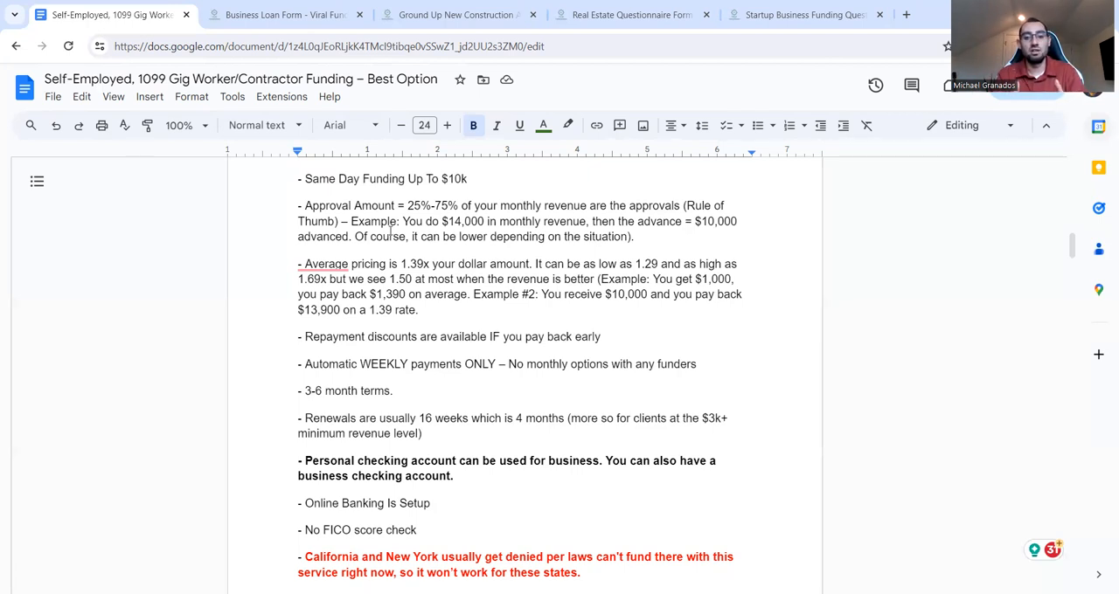
click(437, 363)
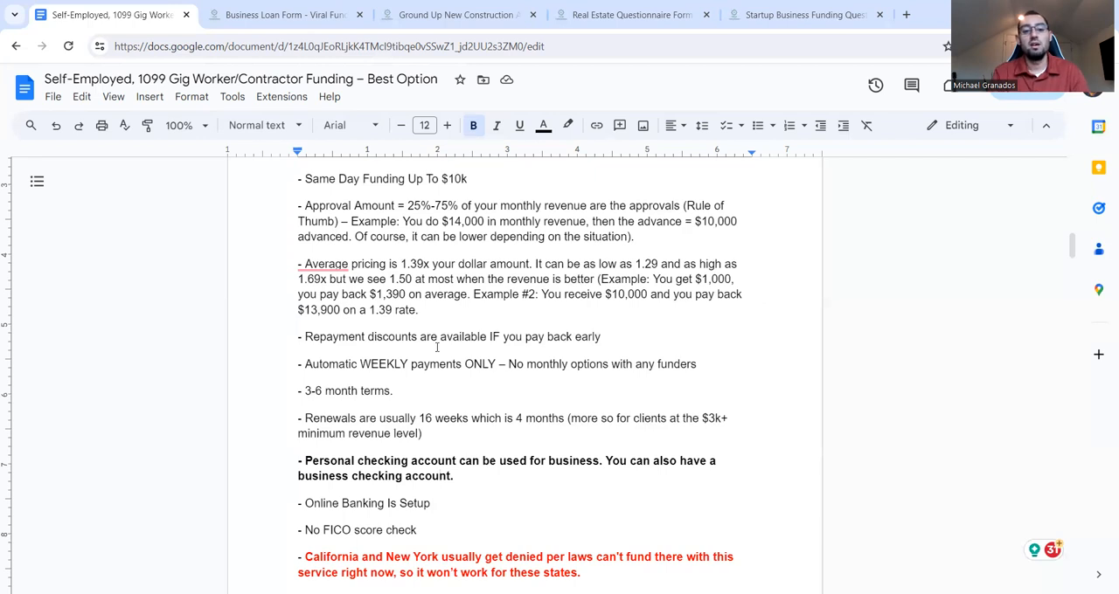
Scroll past the state warning to the Bank Linking with Plaid note and the Qualifications heading.
scroll(down, 3)
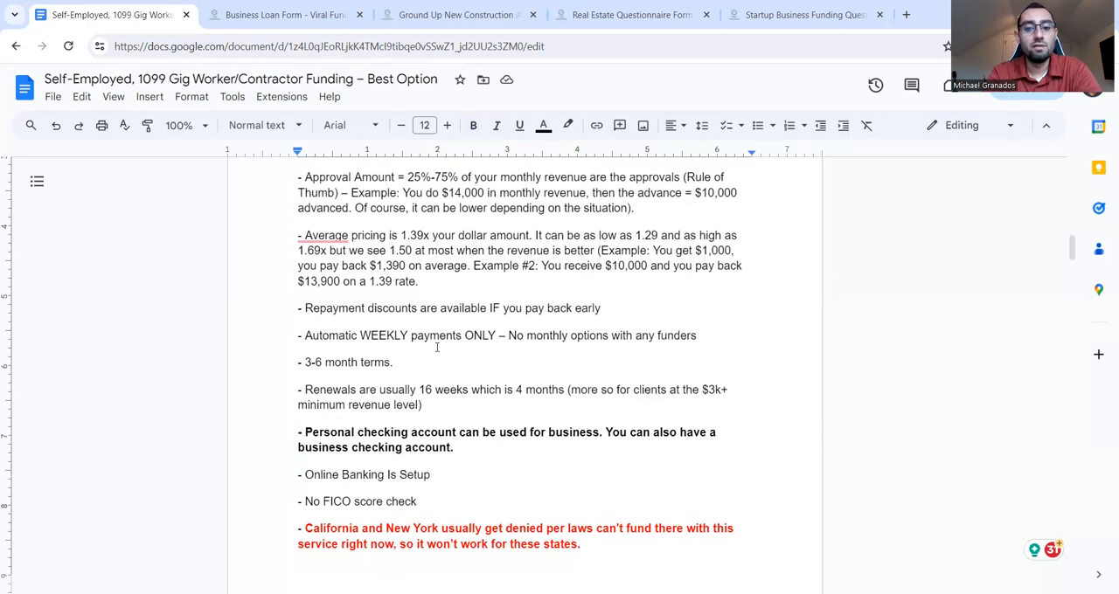
scroll(down, 3)
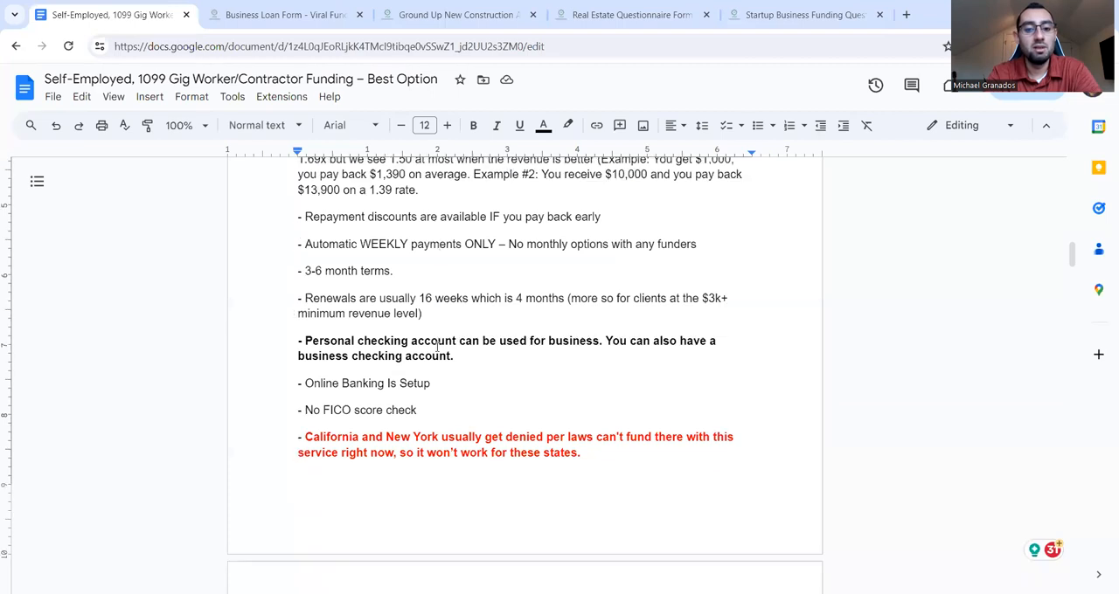
scroll(down, 3)
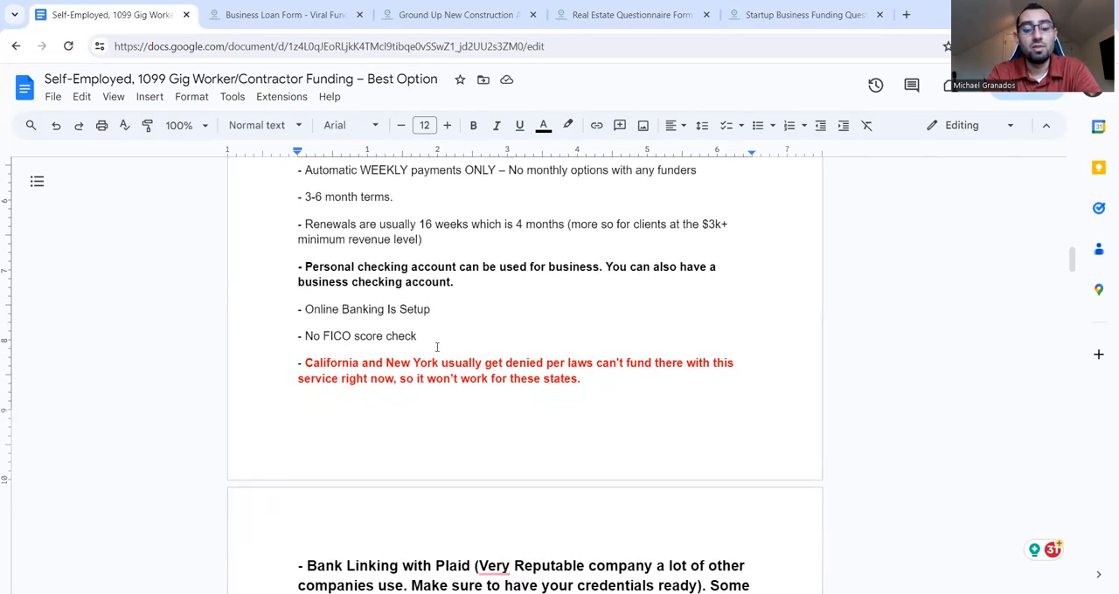
scroll(down, 3)
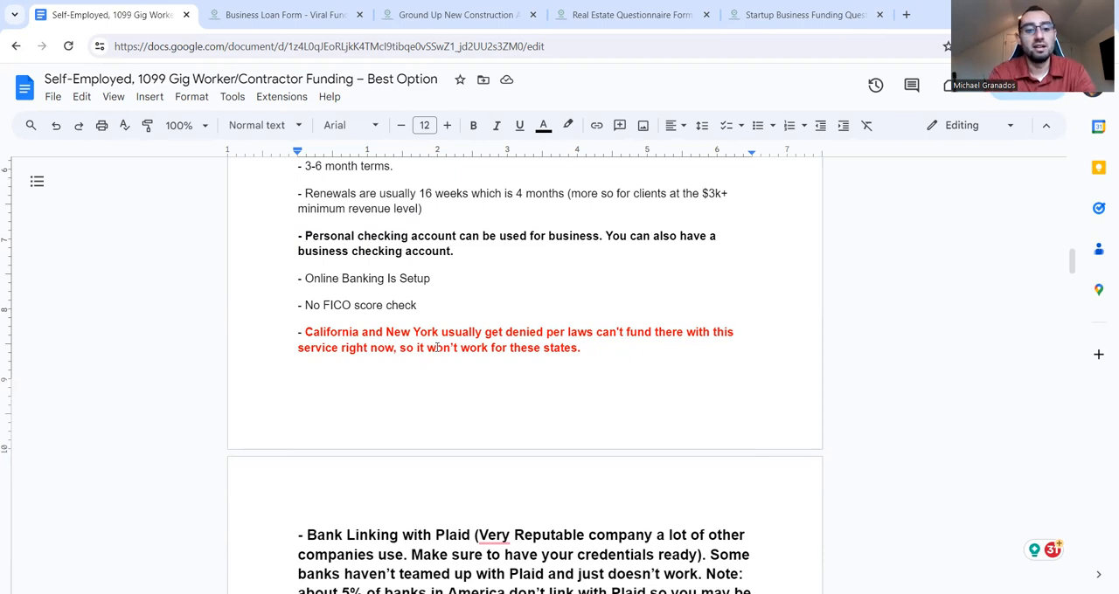
scroll(down, 3)
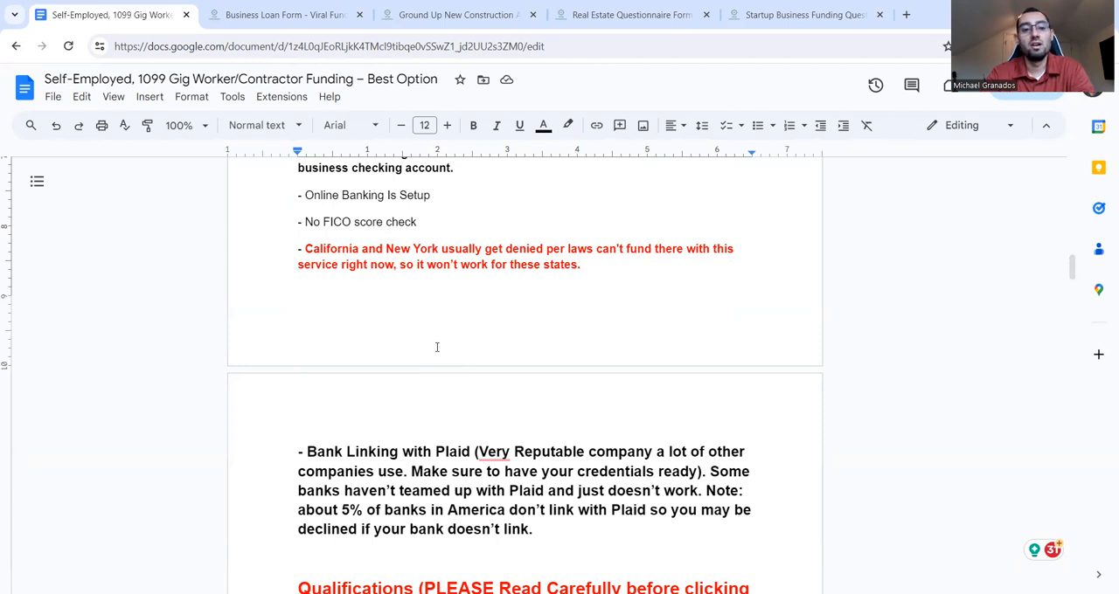
Scroll through the qualifications list to the How It Works section explaining the 25%–75% funding estimate.
scroll(down, 3)
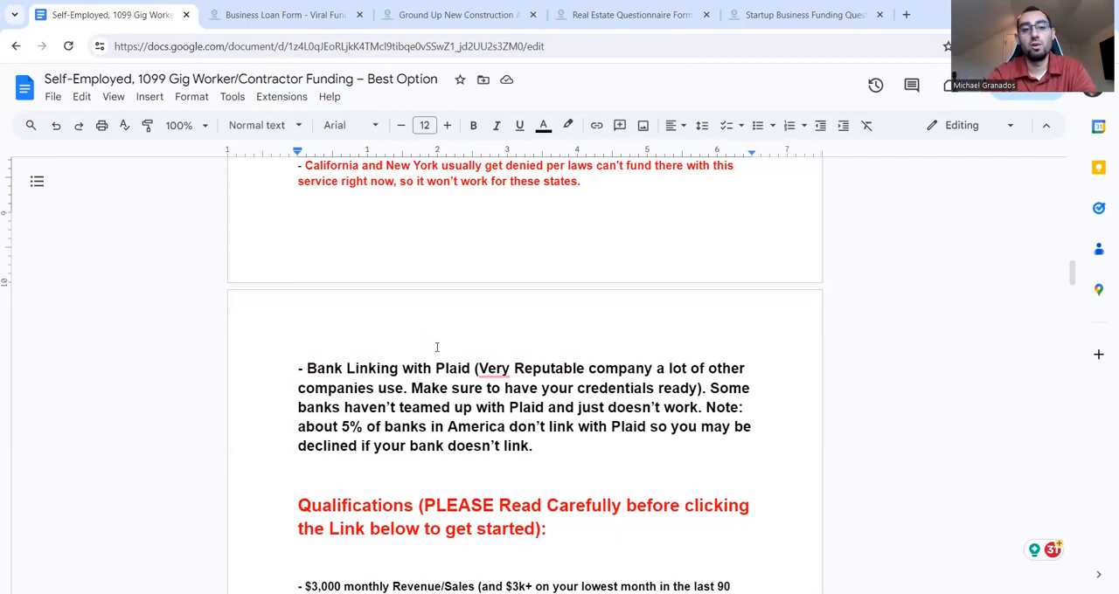
scroll(down, 3)
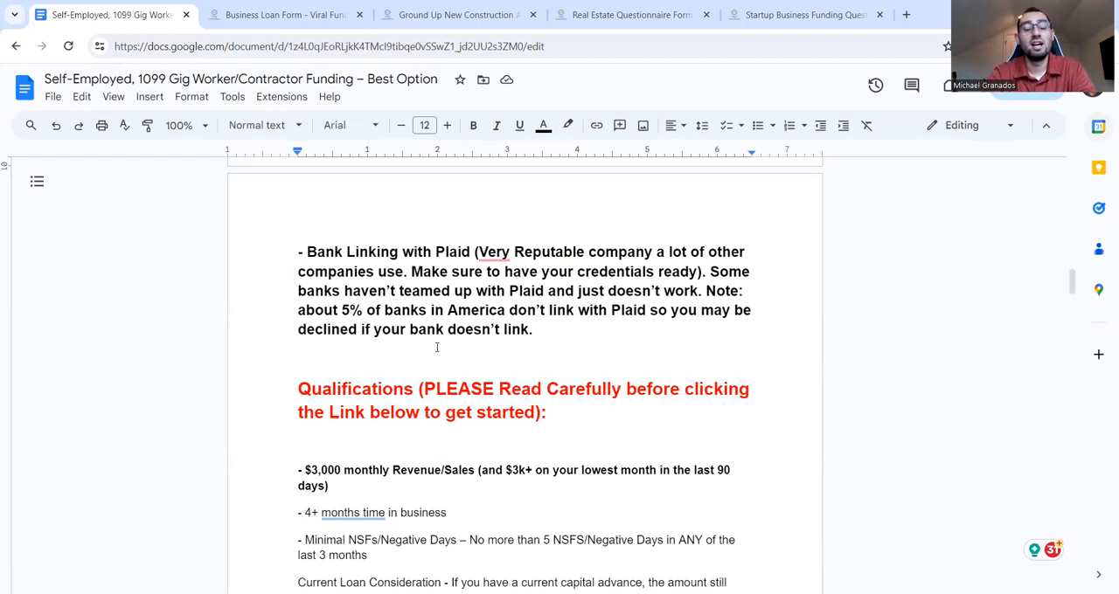
scroll(down, 3)
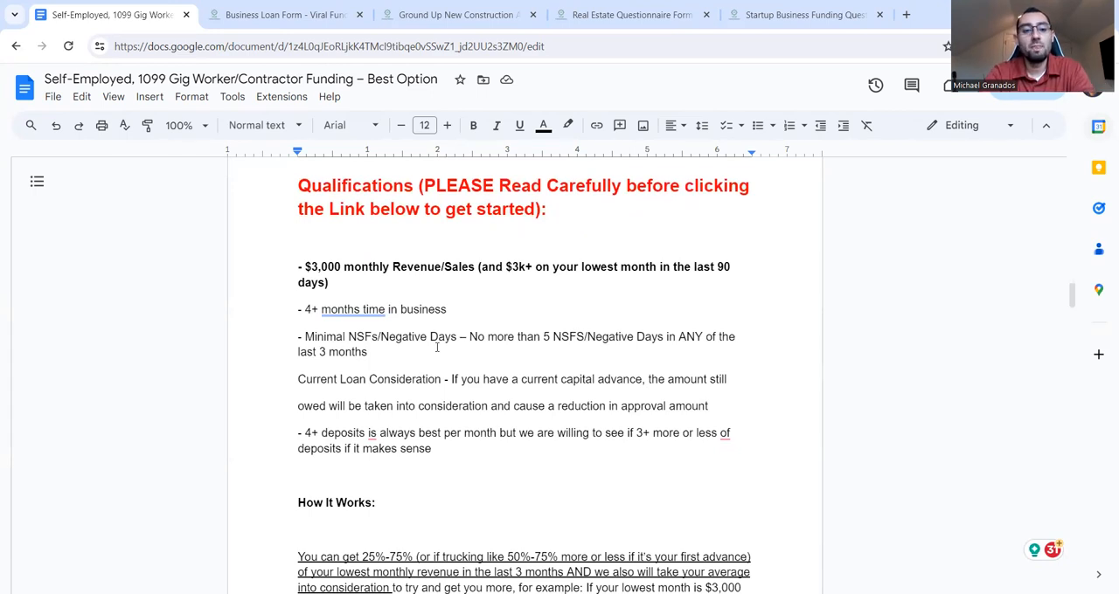
scroll(down, 3)
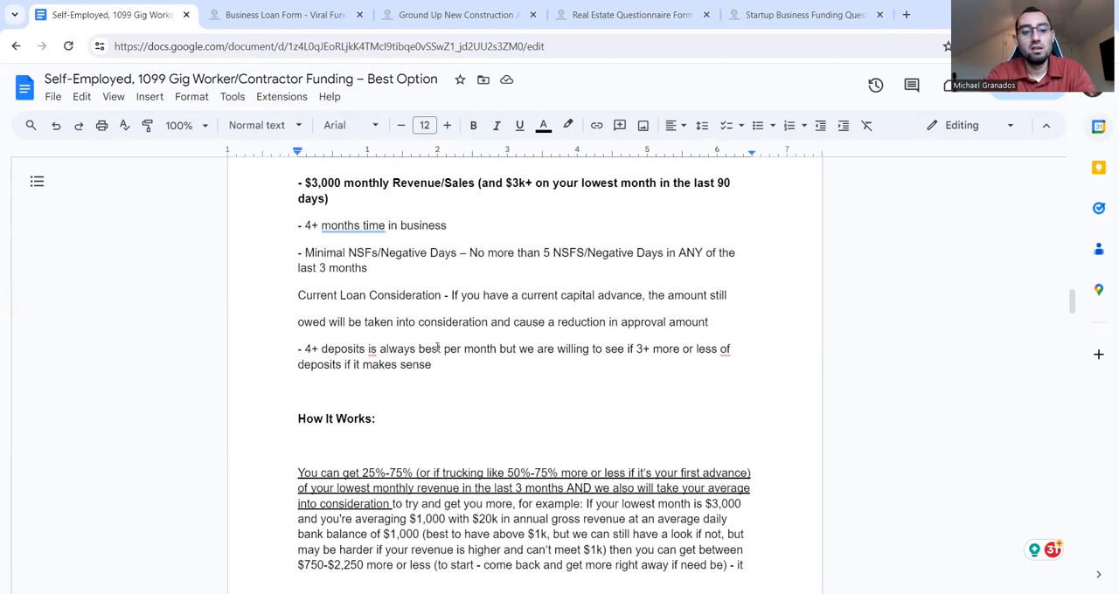
scroll(down, 3)
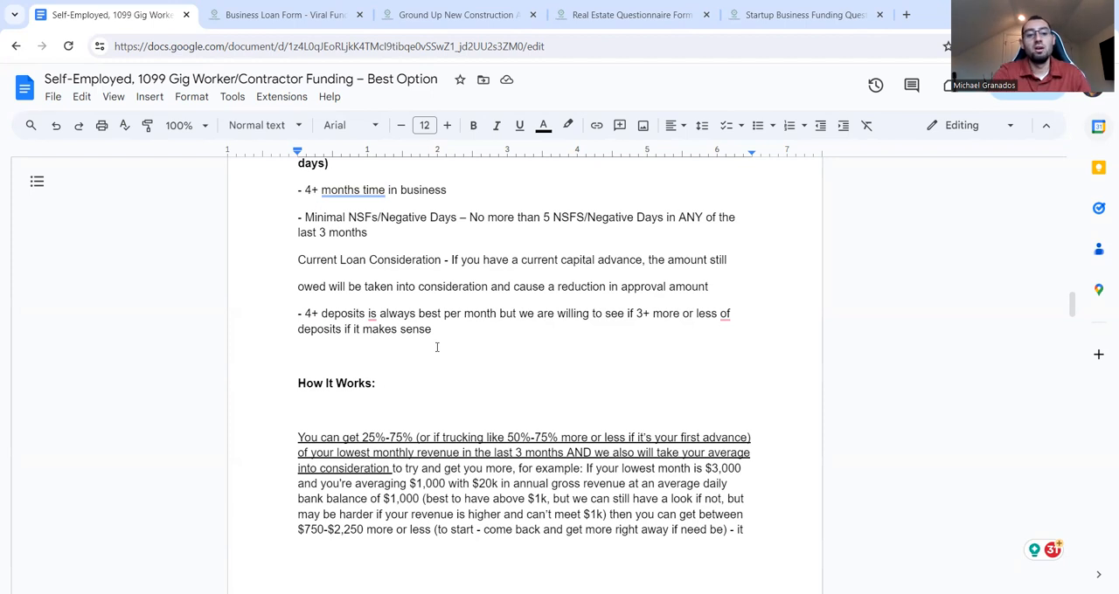
scroll(down, 3)
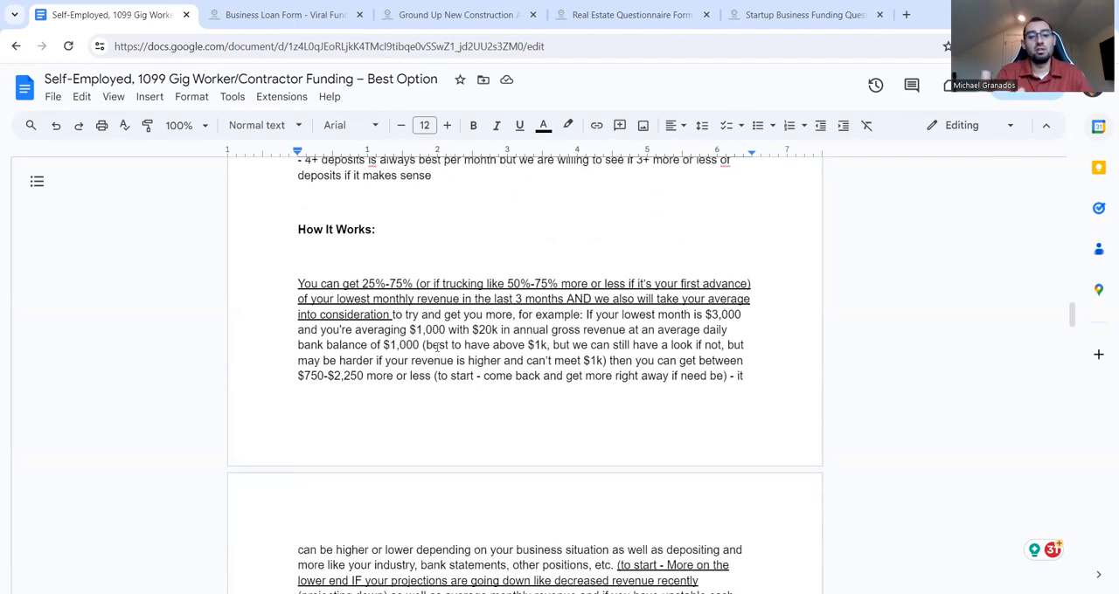
Bring the refinancing note, payback amount and terms explanation, and soft-pull credit check into view.
scroll(down, 3)
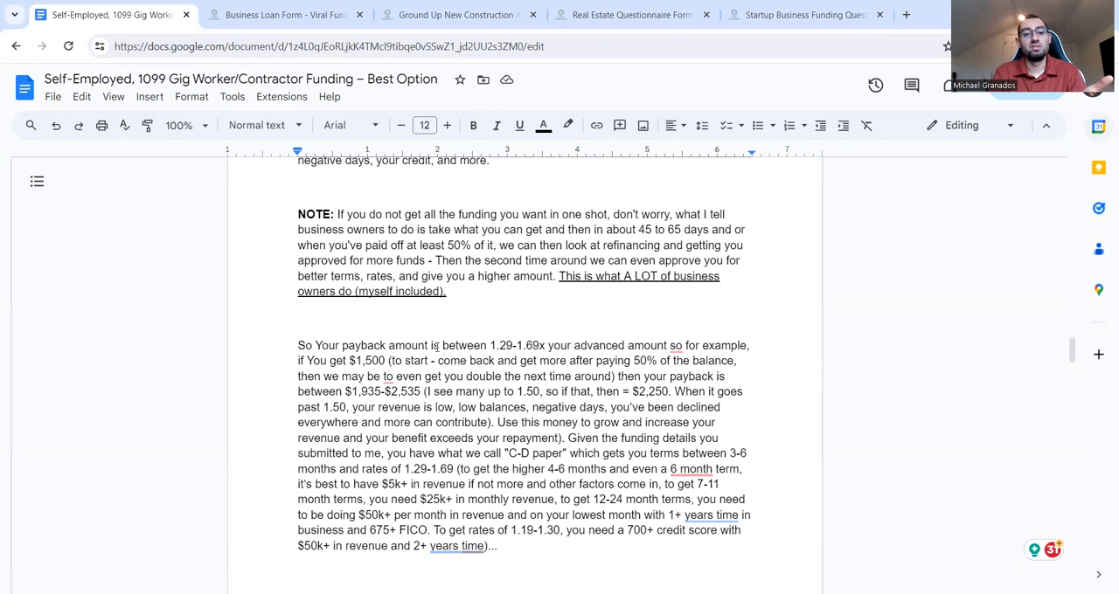
scroll(down, 3)
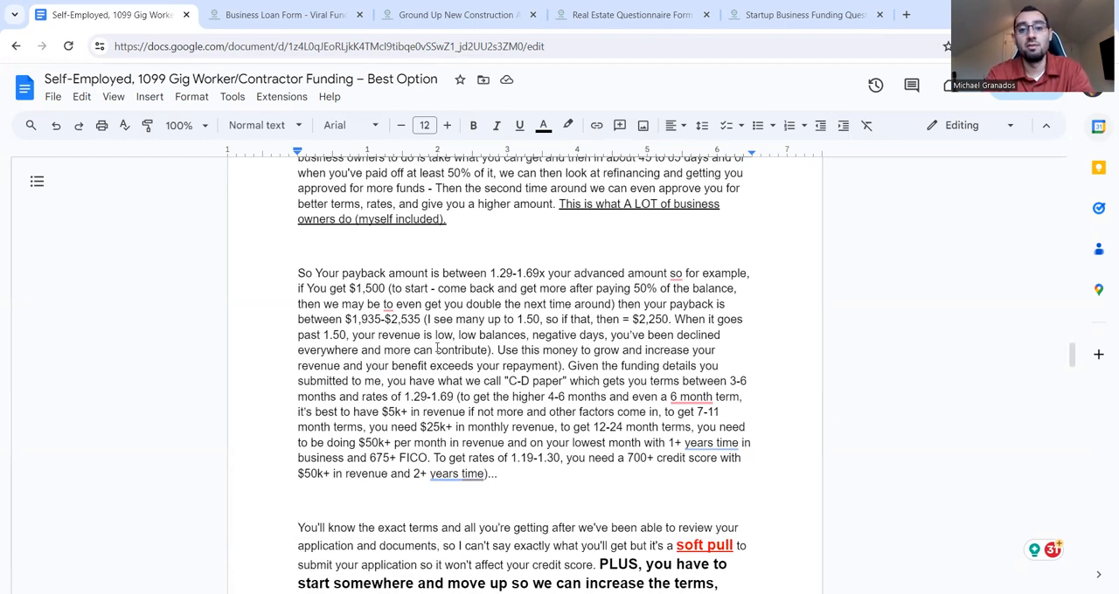
Scroll to the 'decrease the rates' note and the $1,500 payback example with daily and weekly payments.
scroll(down, 3)
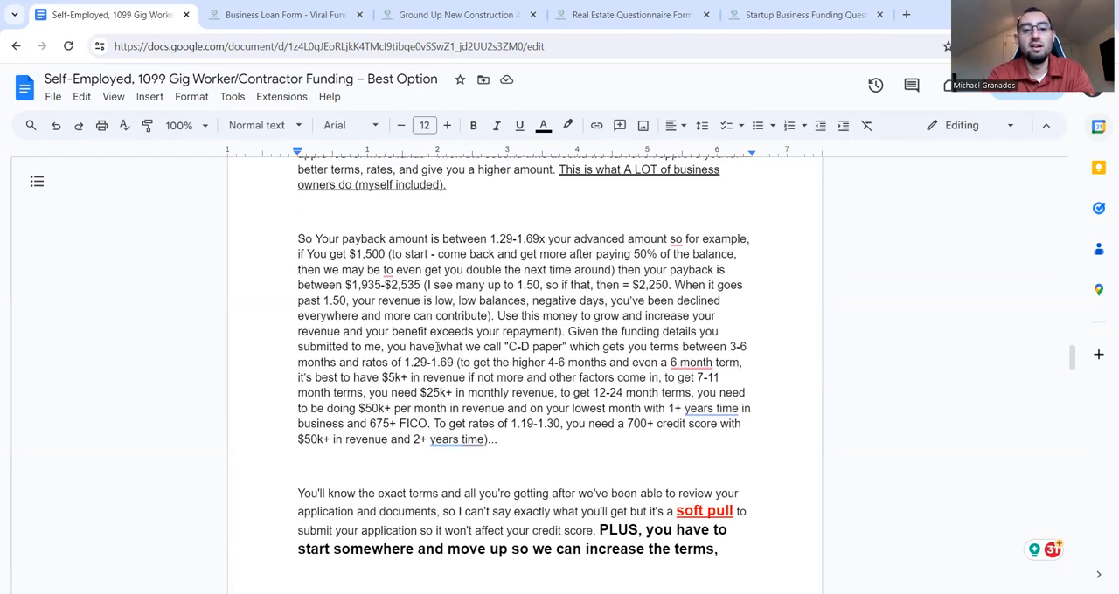
scroll(down, 3)
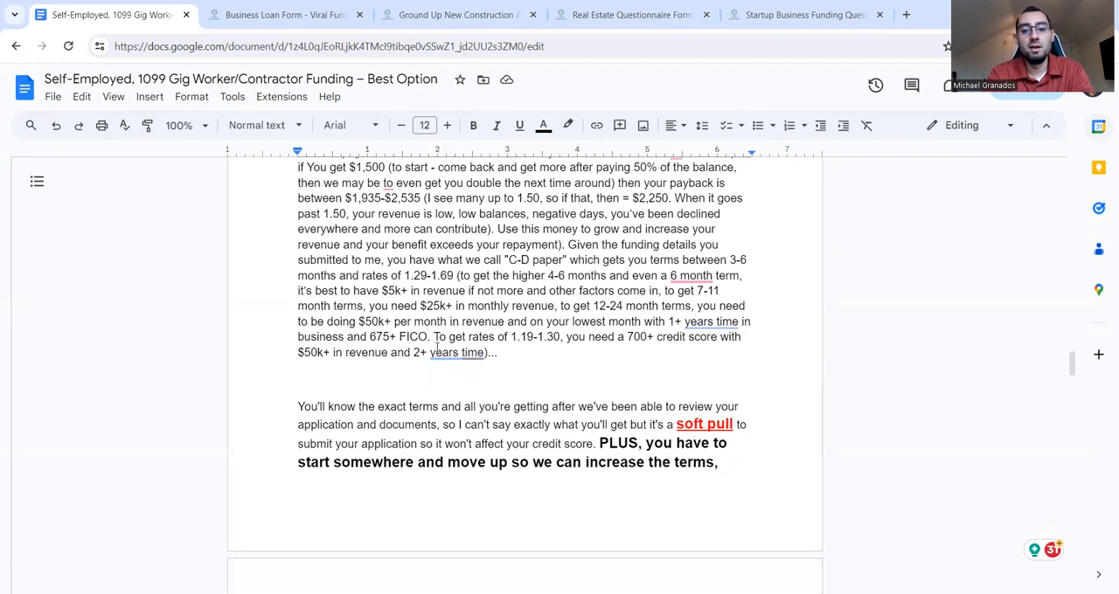
scroll(down, 3)
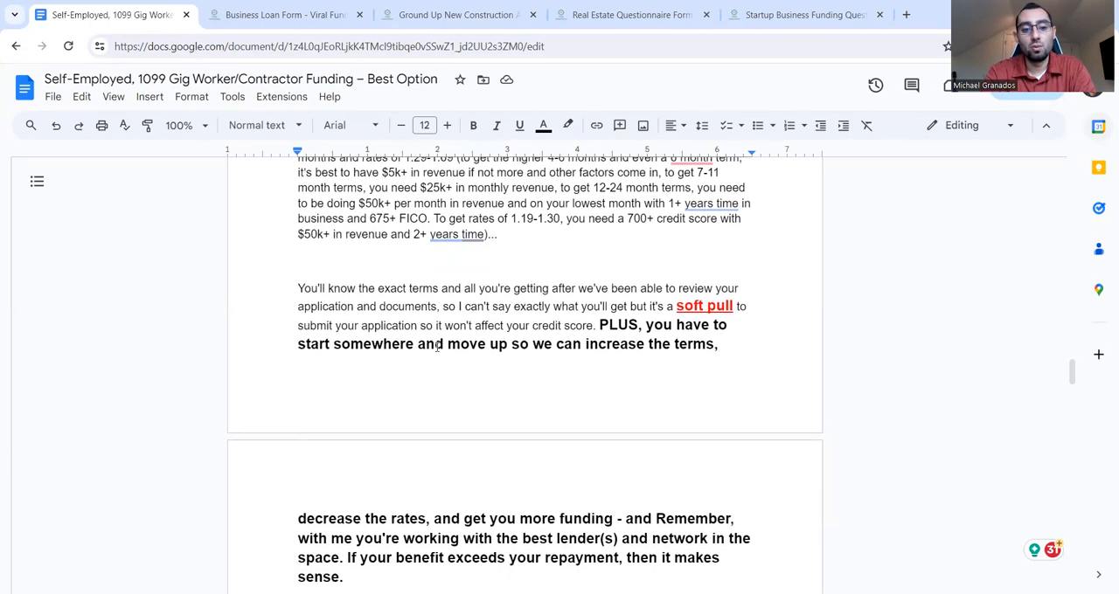
scroll(down, 3)
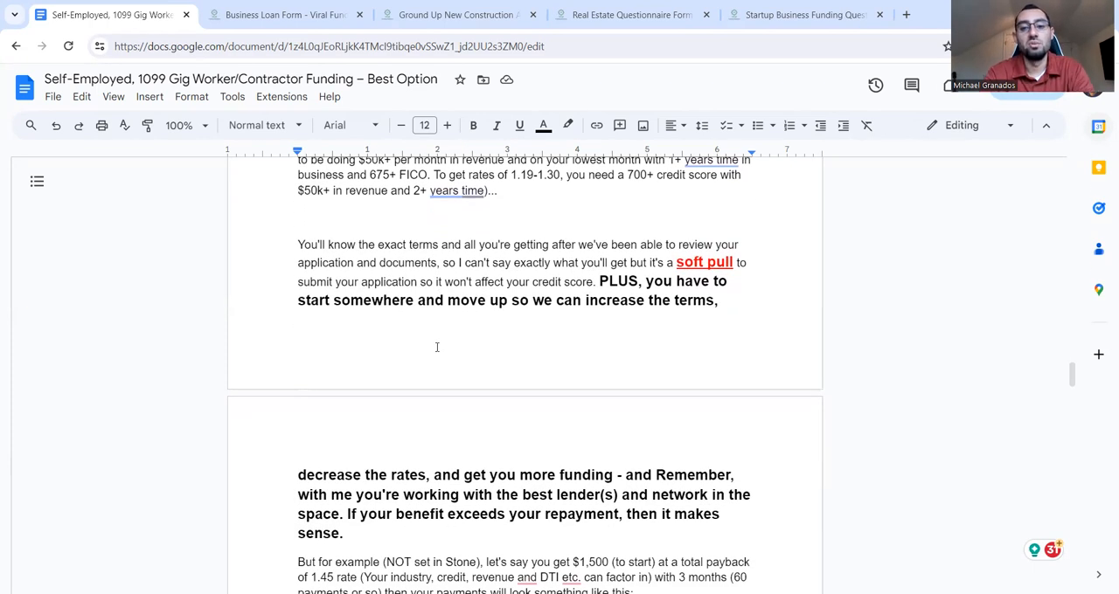
scroll(down, 3)
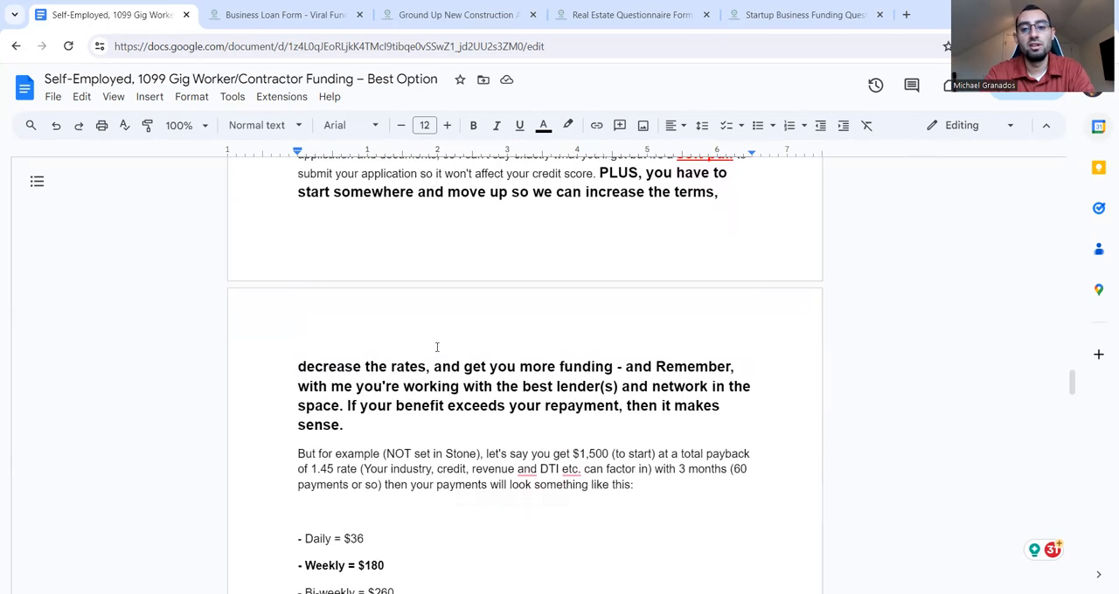
scroll(up, 3)
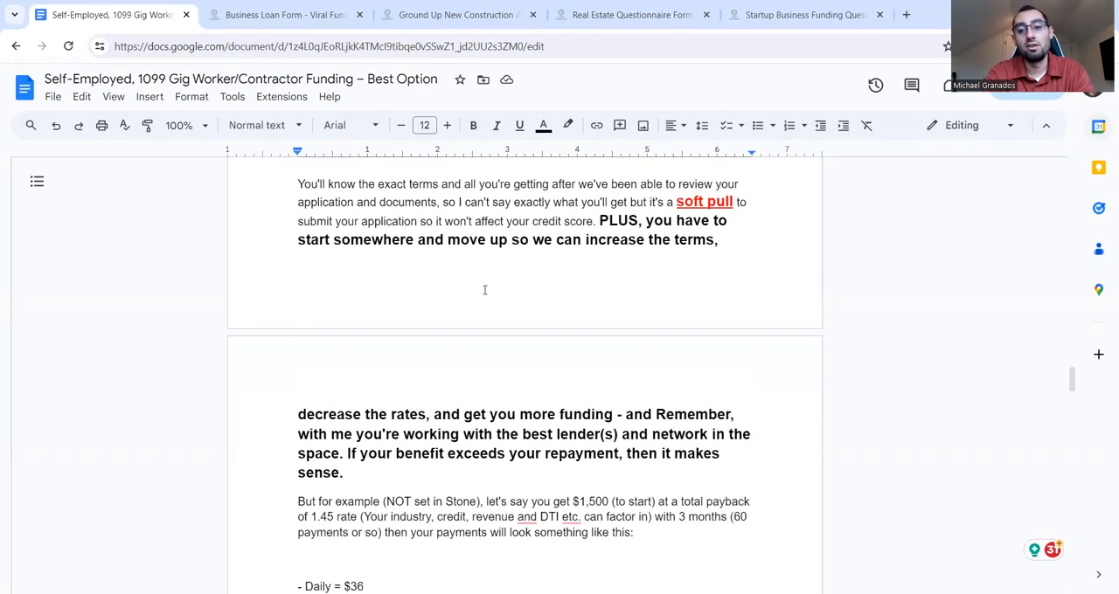
Scroll through the $1,000 and $1,500 payback examples to the document's last page.
scroll(down, 3)
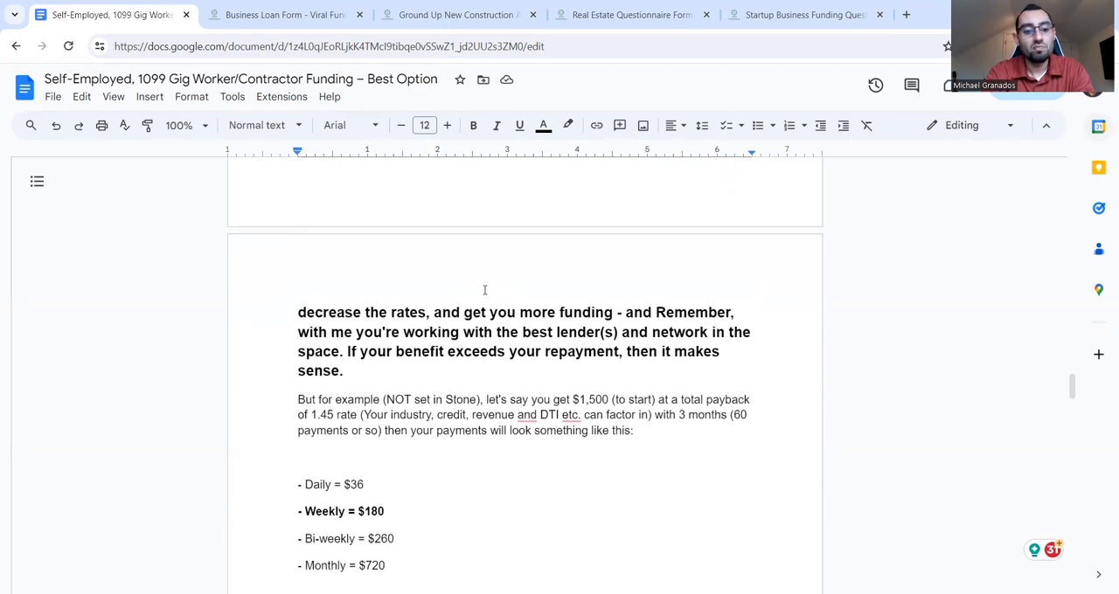
scroll(down, 3)
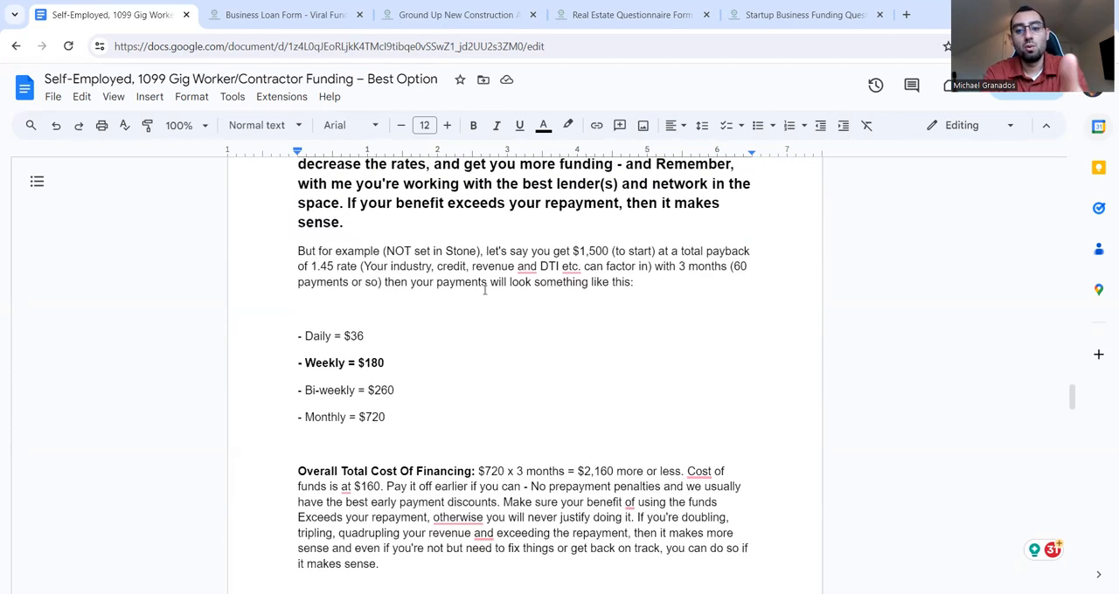
scroll(down, 3)
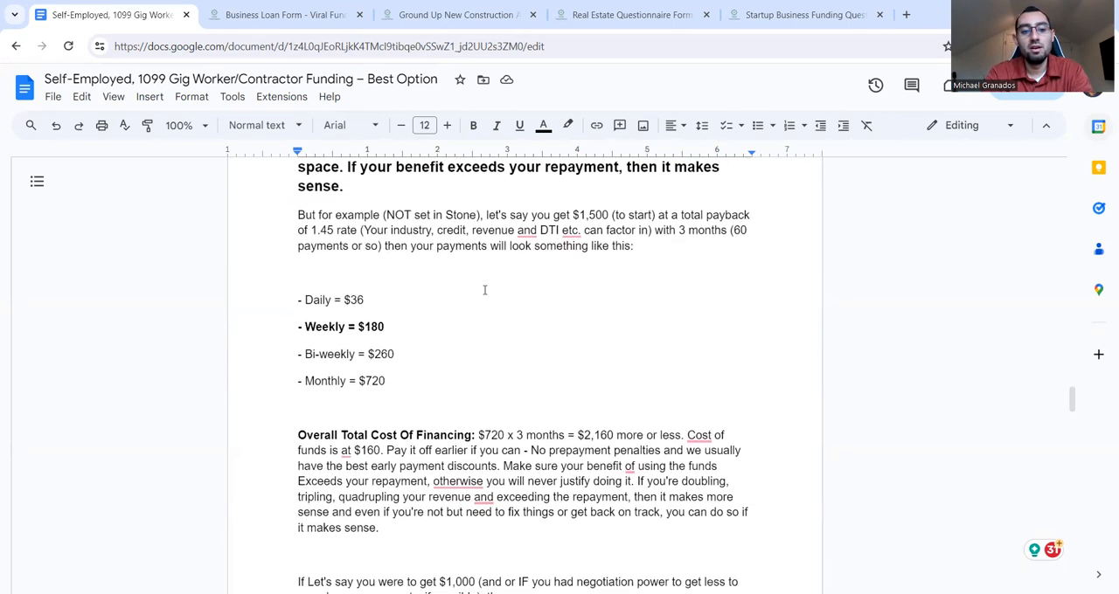
scroll(down, 3)
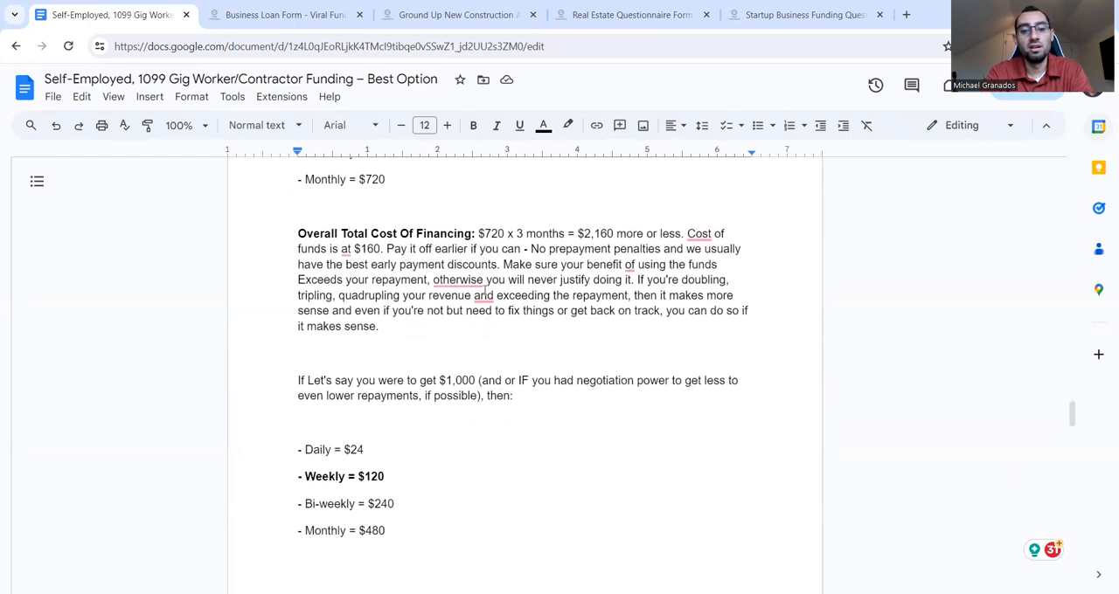
scroll(down, 3)
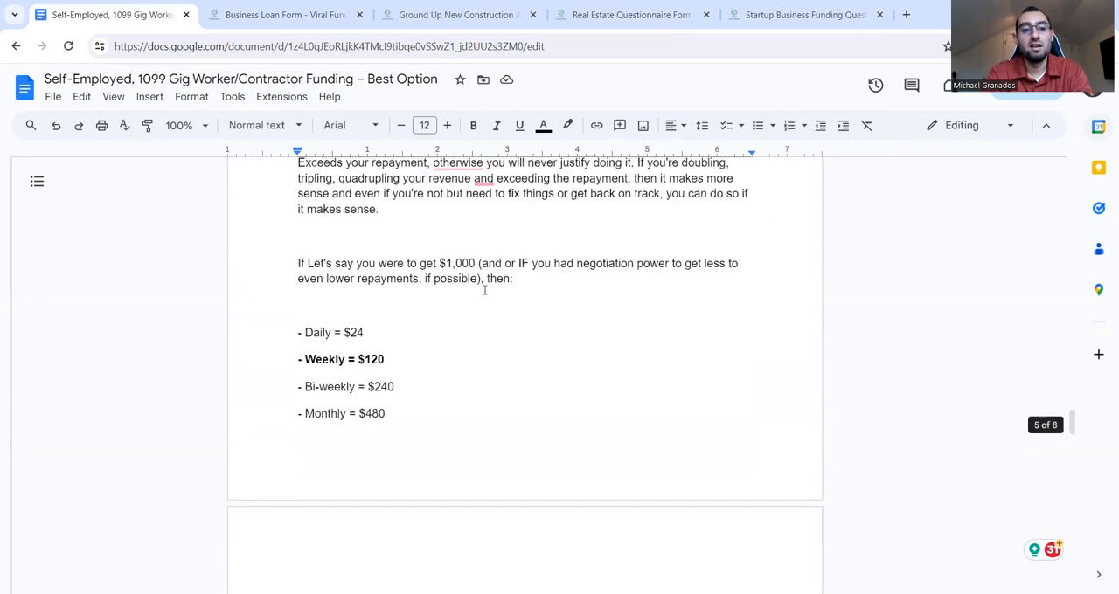
scroll(down, 3)
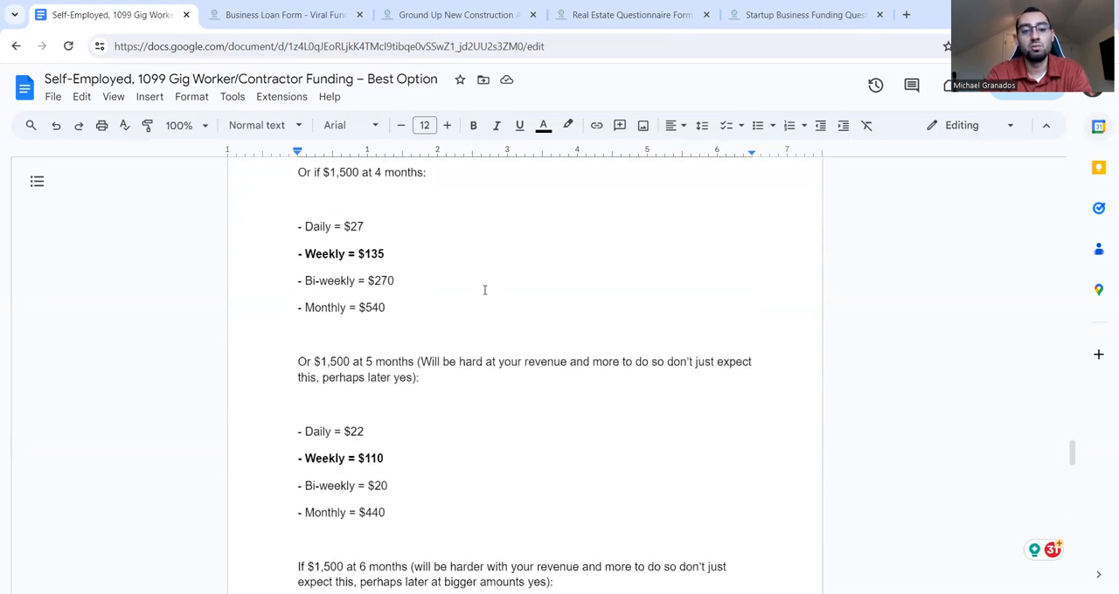
scroll(down, 3)
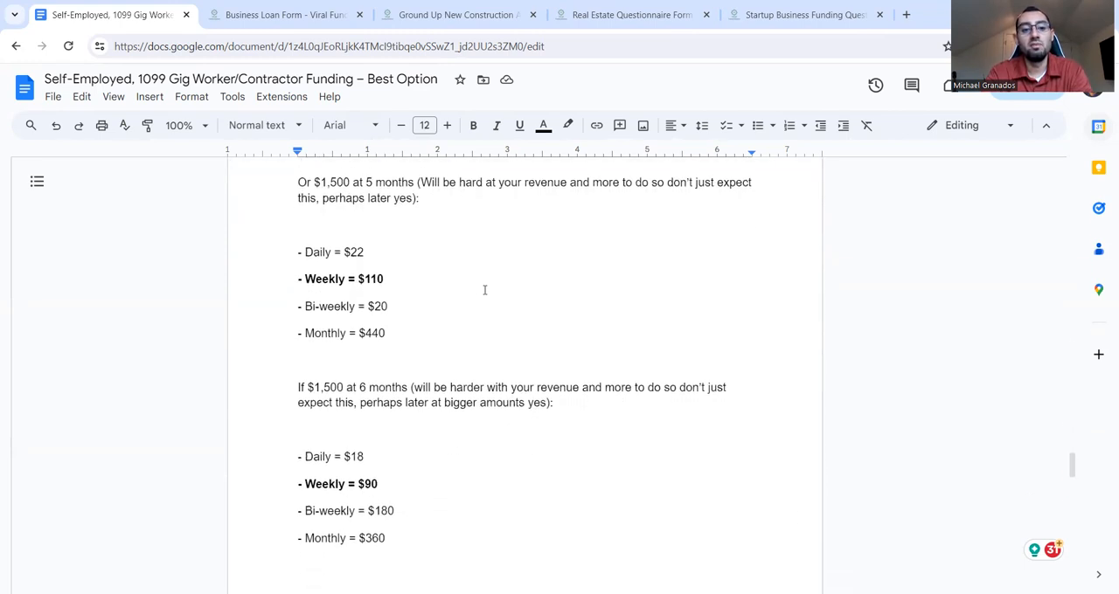
scroll(down, 3)
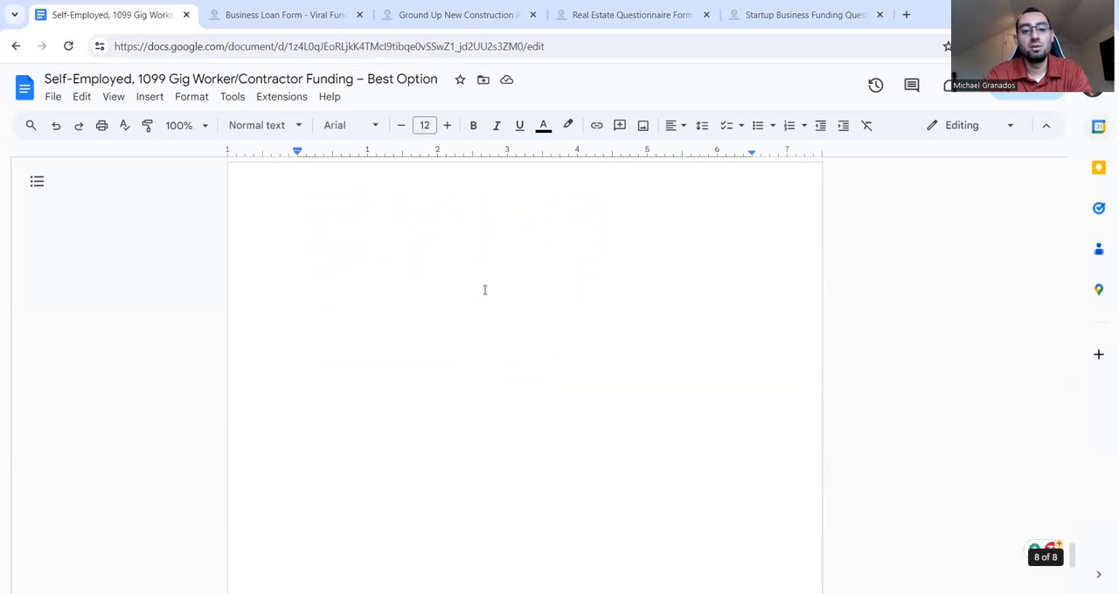
scroll(down, 3)
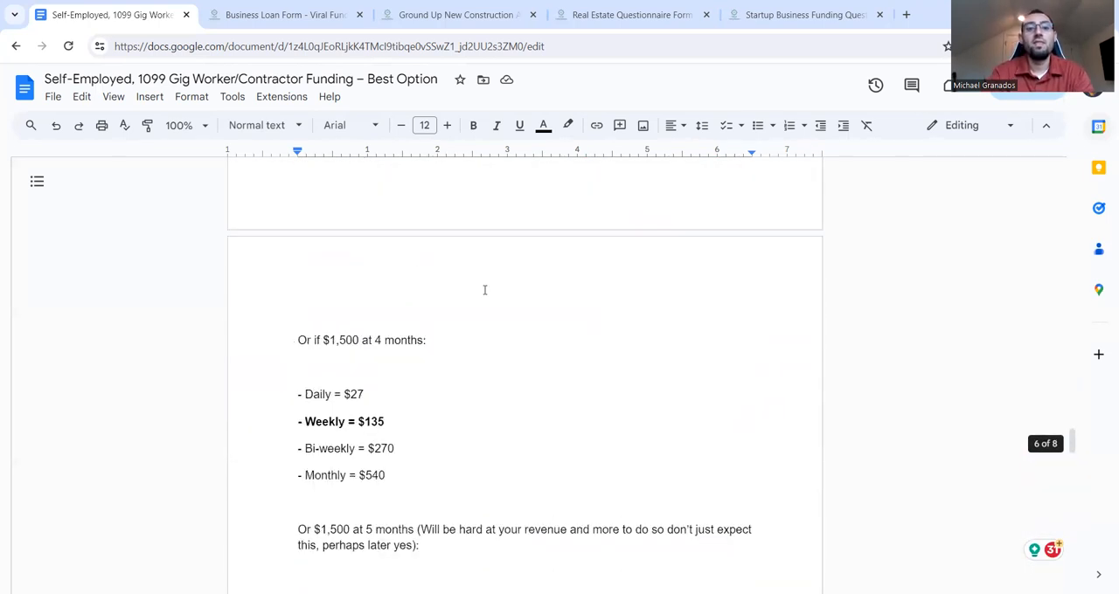
scroll(down, 3)
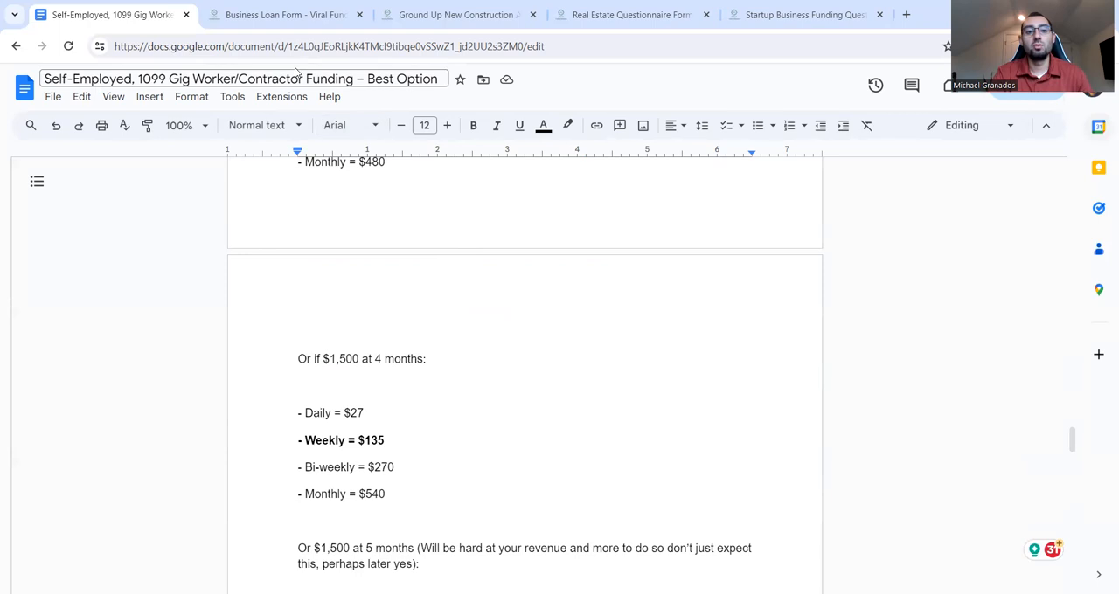
click(280, 14)
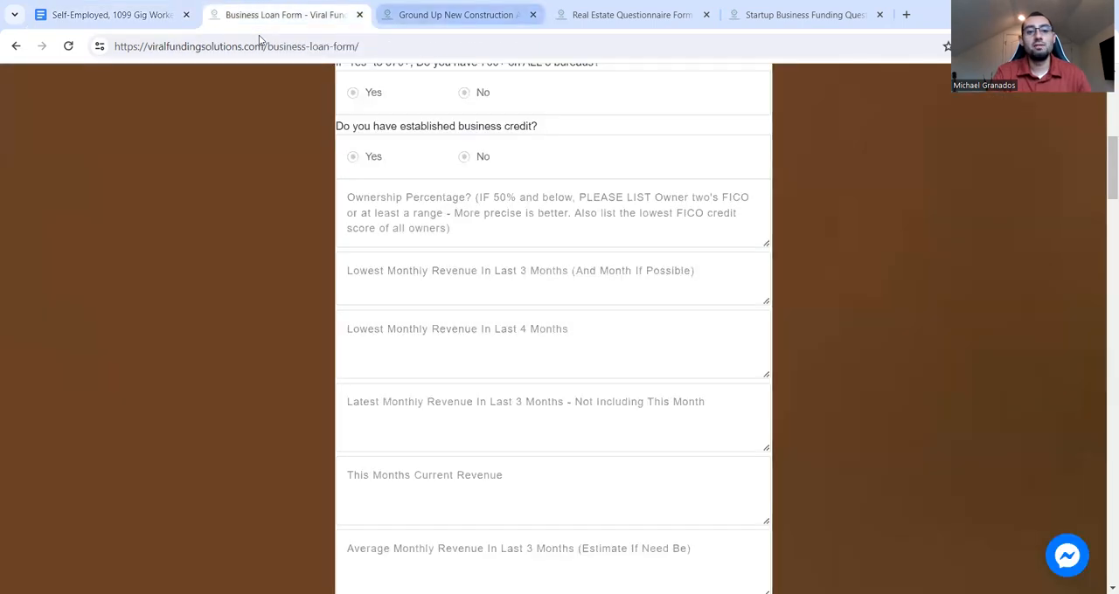
click(455, 14)
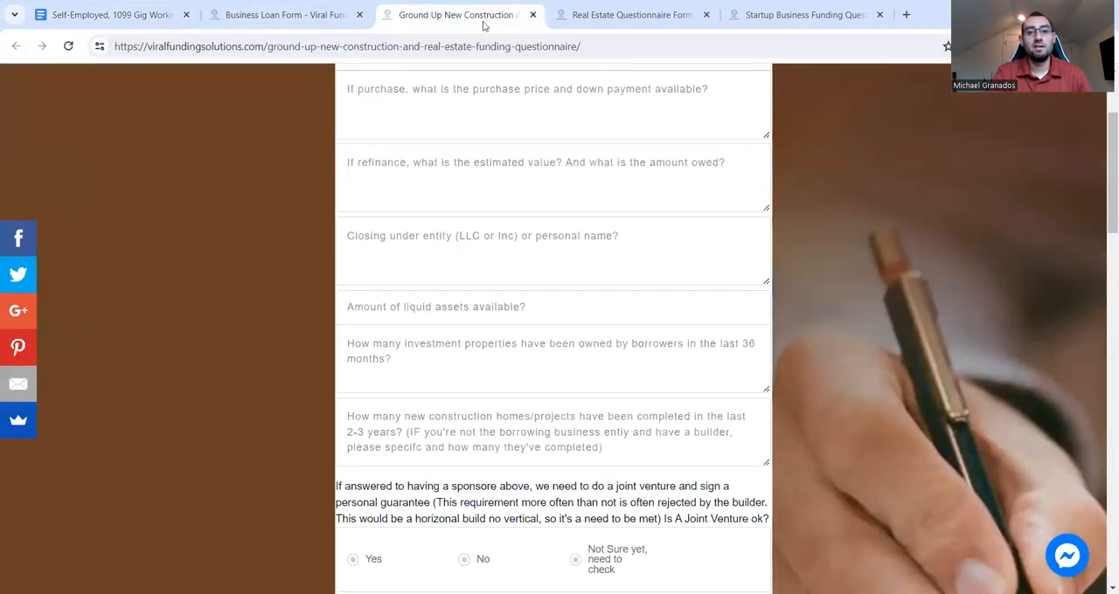
click(629, 14)
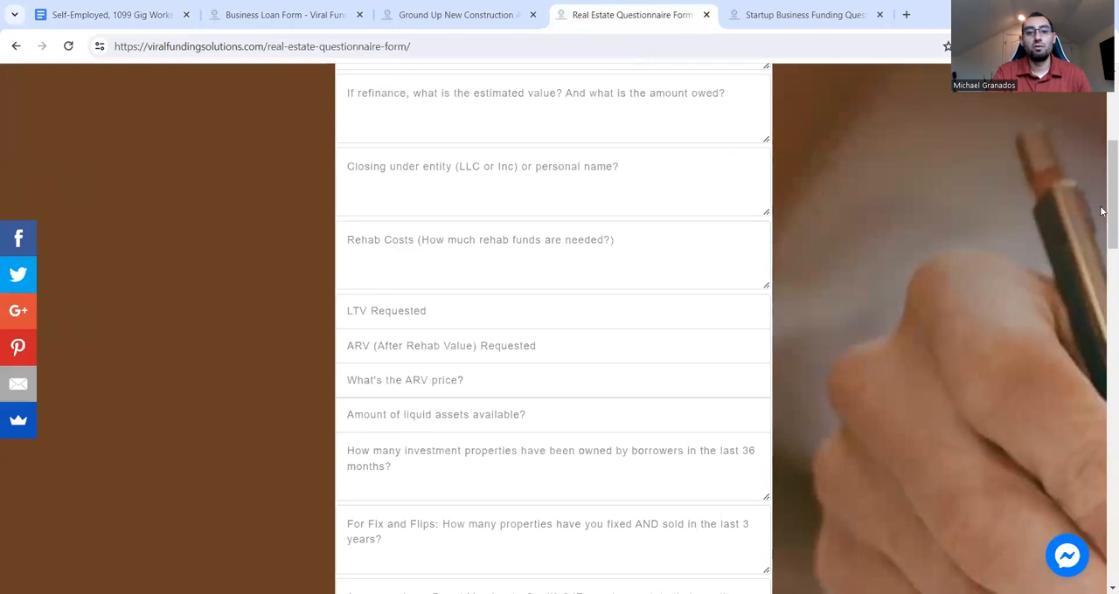
click(455, 14)
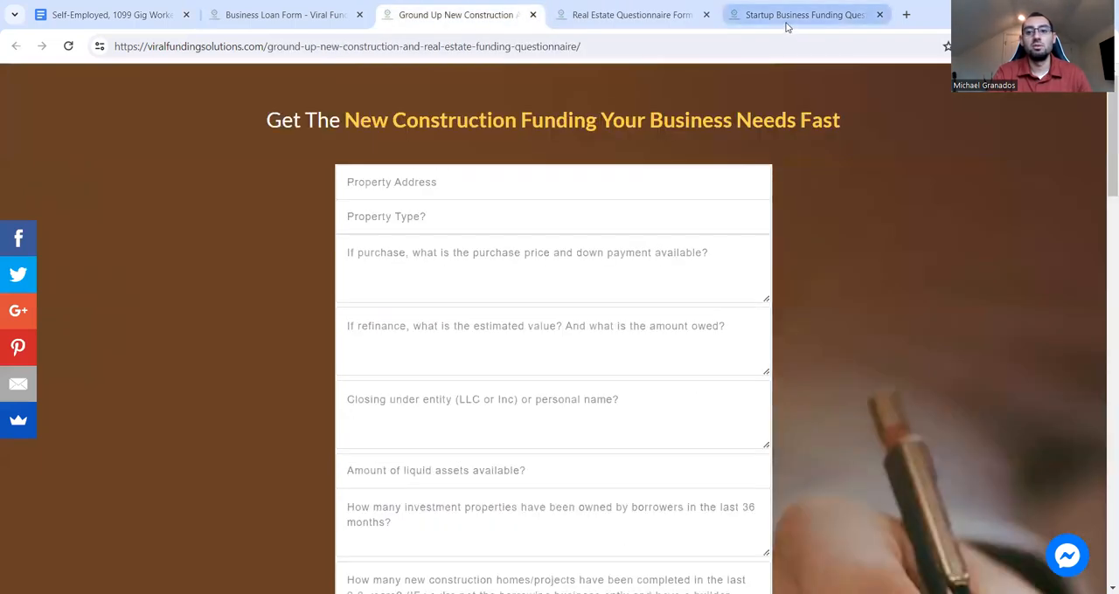
click(105, 14)
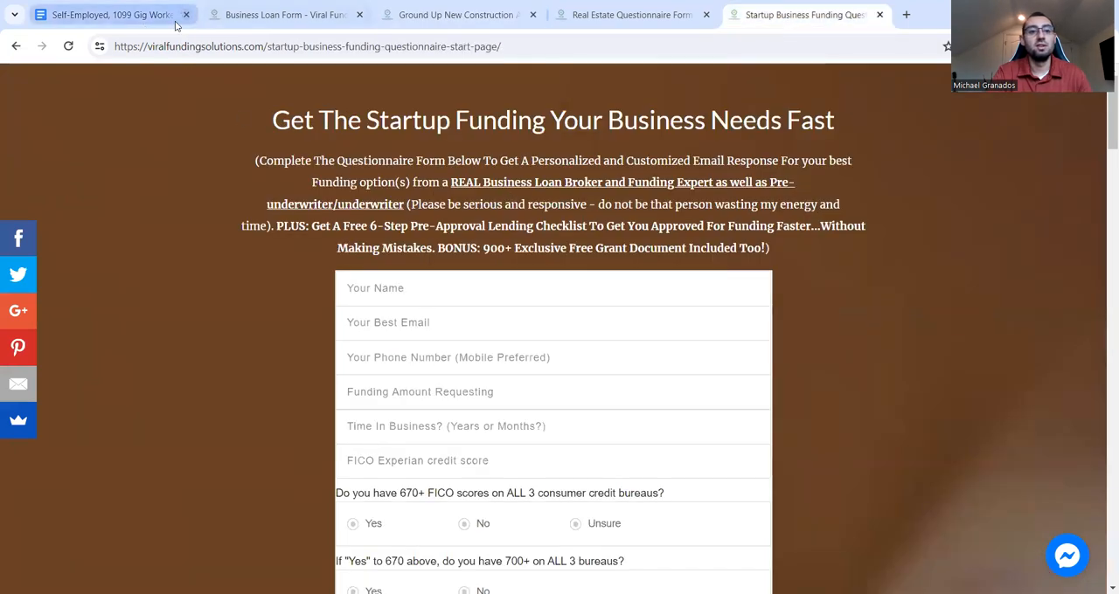
click(280, 14)
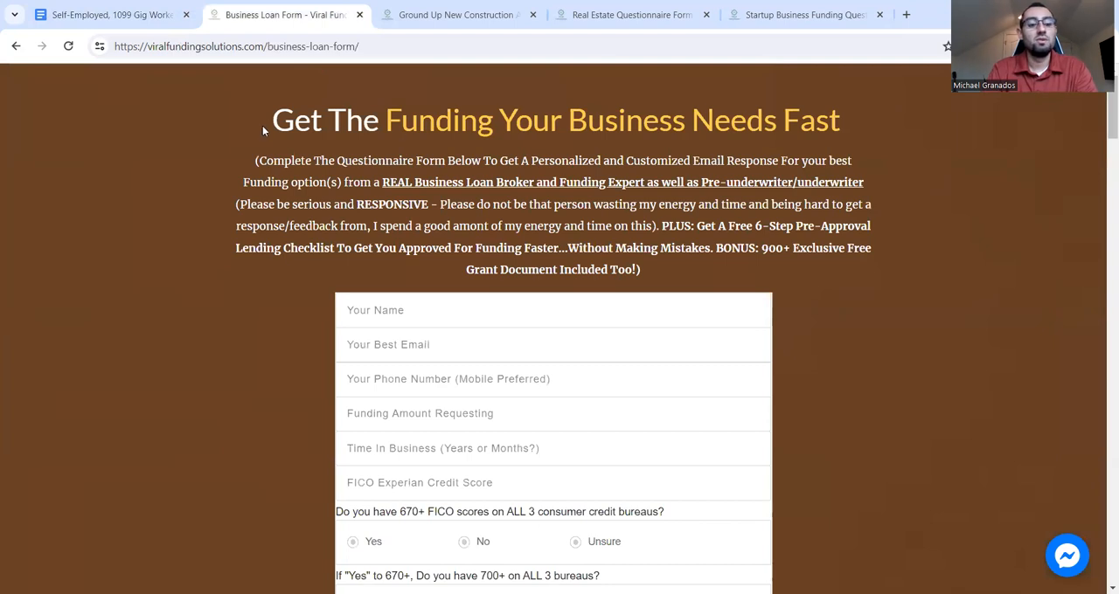
click(105, 14)
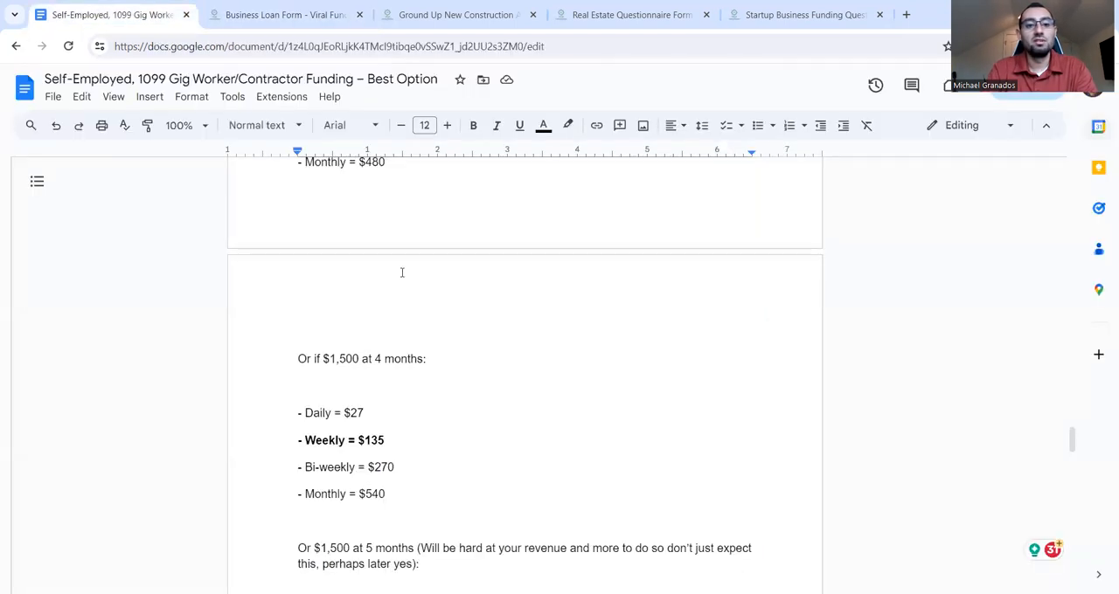